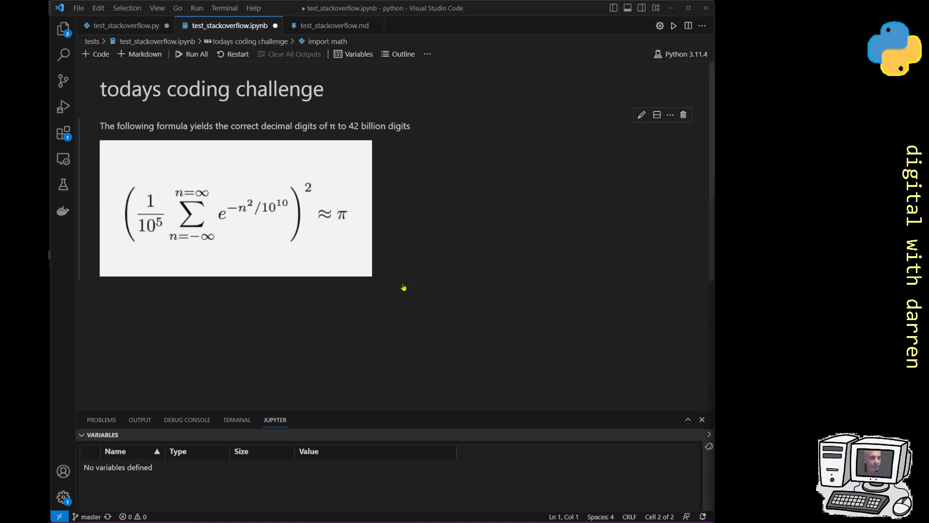
{"action": "mouse_move", "coordinate": [405, 243]}
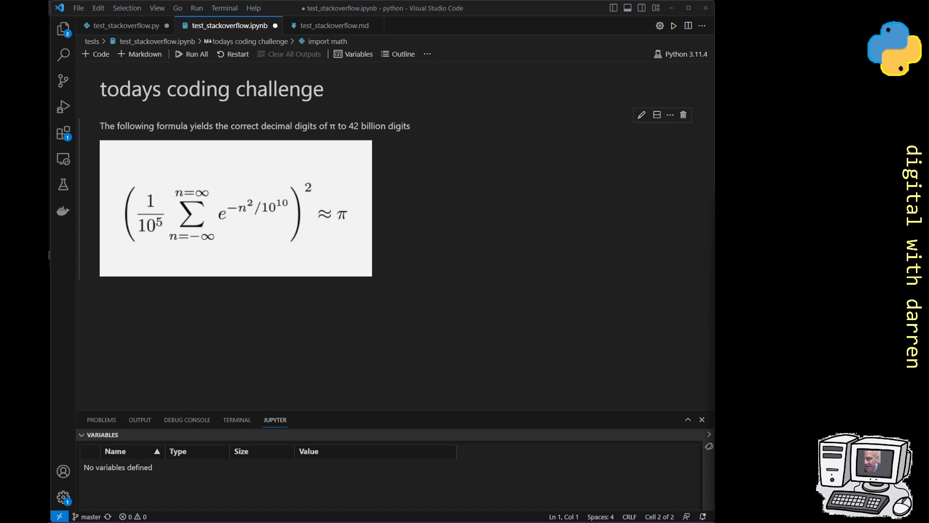
{"action": "mouse_move", "coordinate": [426, 329]}
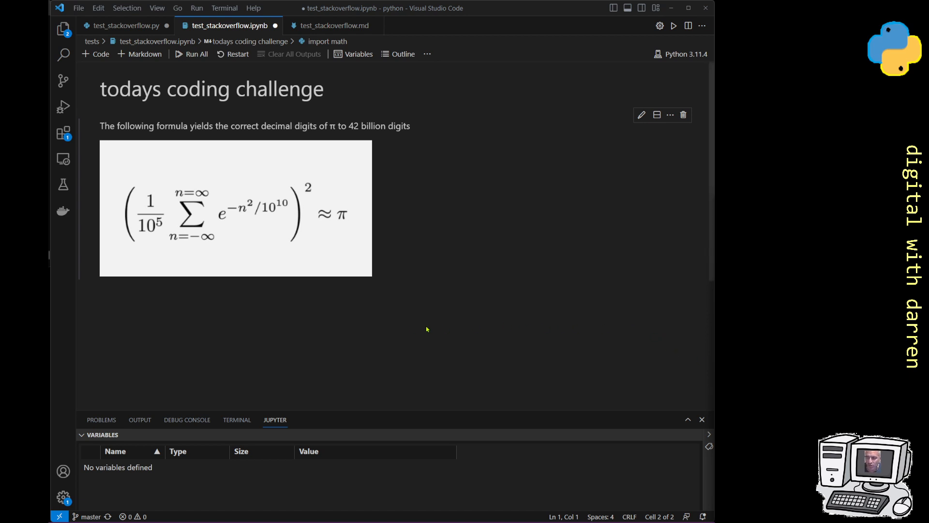
Add a code cell below the pi formula containing 'import math'
{"action": "scroll", "scroll_direction": "up", "scroll_amount": 3}
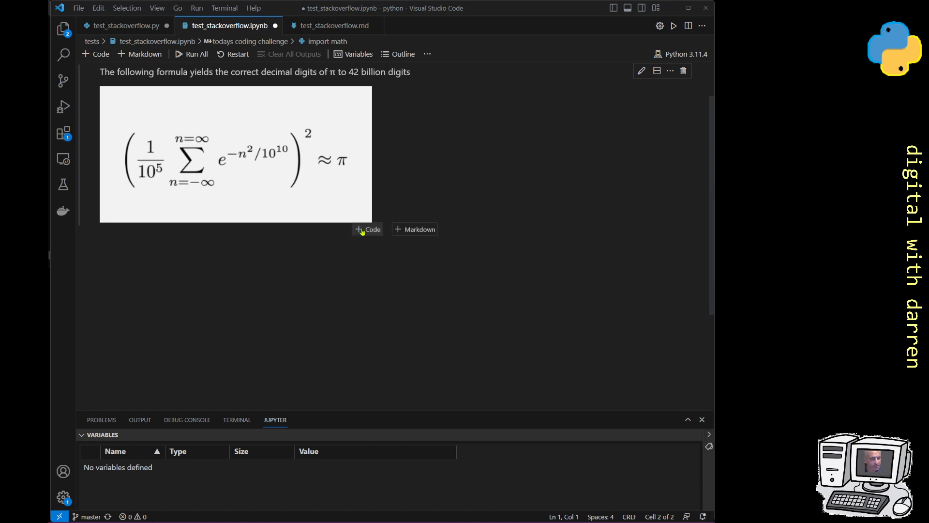
{"action": "left_click", "coordinate": [366, 229]}
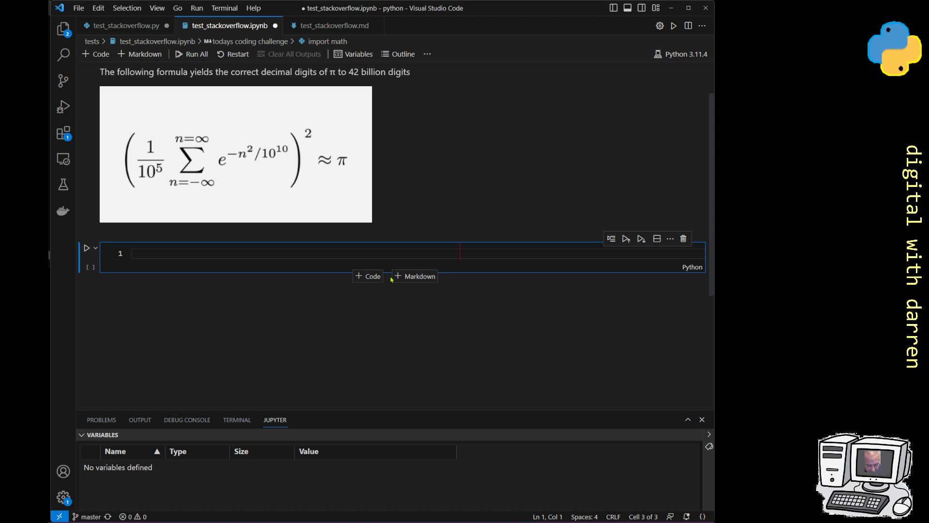
{"action": "type", "text": "import ma"}
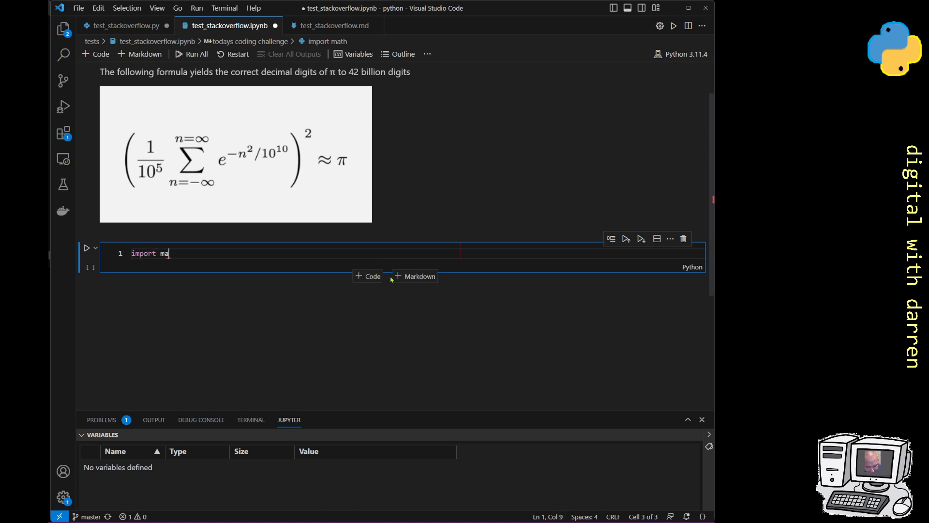
{"action": "type", "text": "th"}
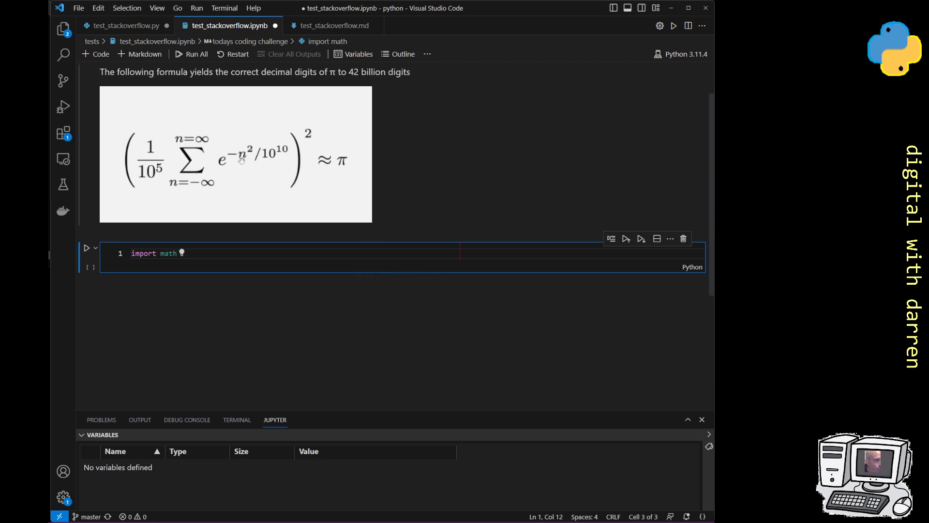
{"action": "mouse_move", "coordinate": [231, 168]}
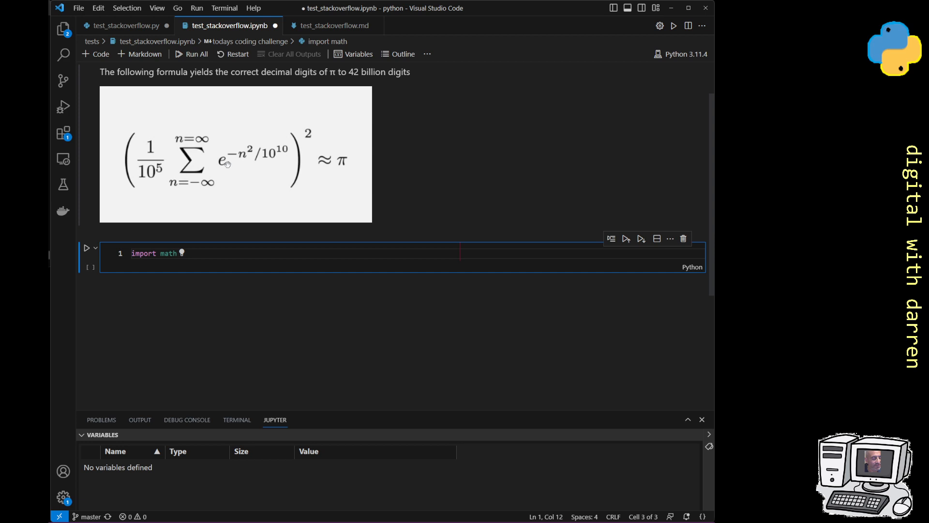
{"action": "mouse_move", "coordinate": [291, 179]}
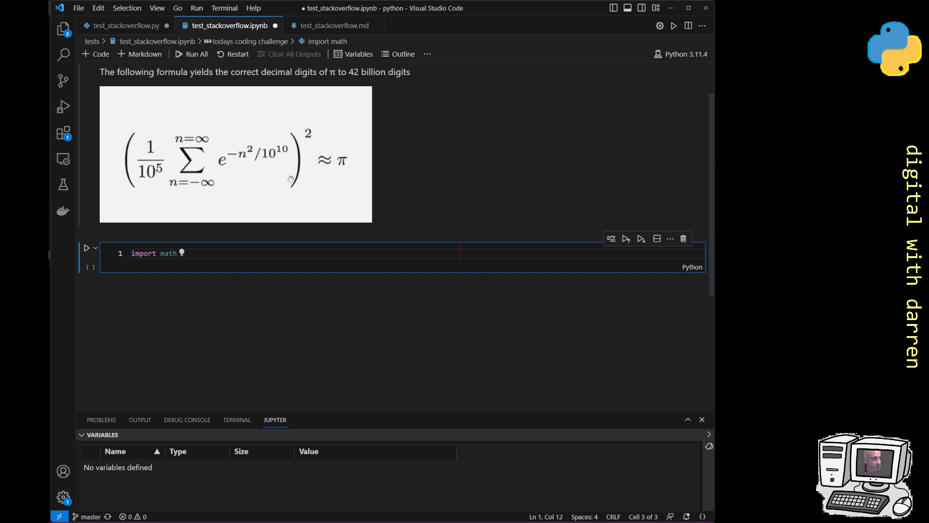
{"action": "mouse_move", "coordinate": [237, 163]}
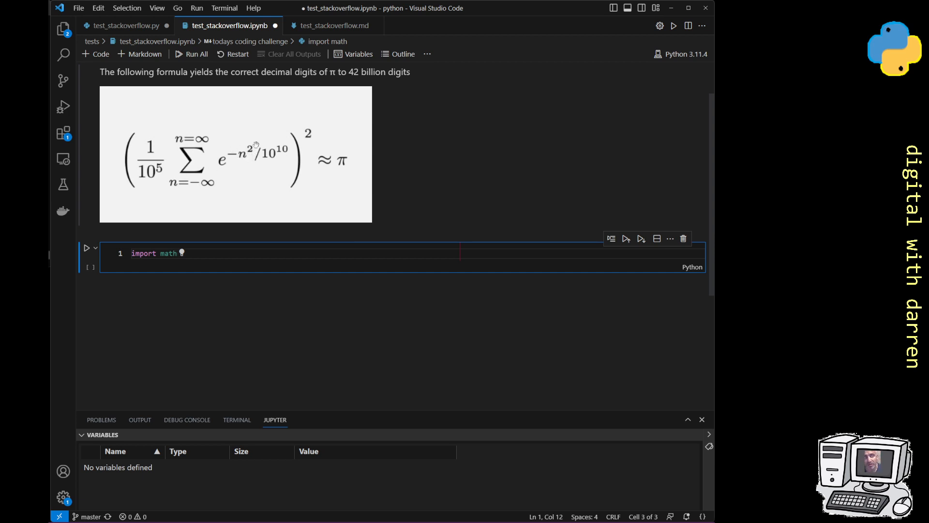
{"action": "mouse_move", "coordinate": [266, 159]}
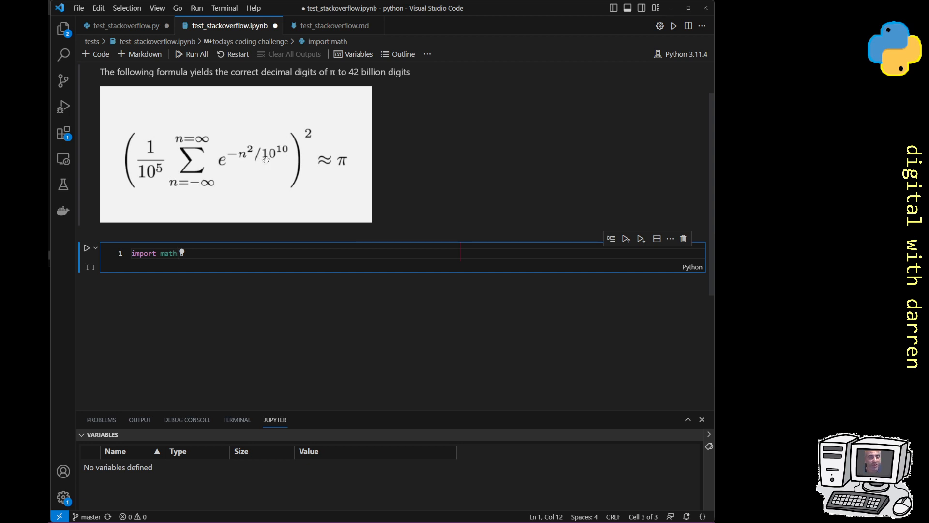
{"action": "mouse_move", "coordinate": [297, 147]}
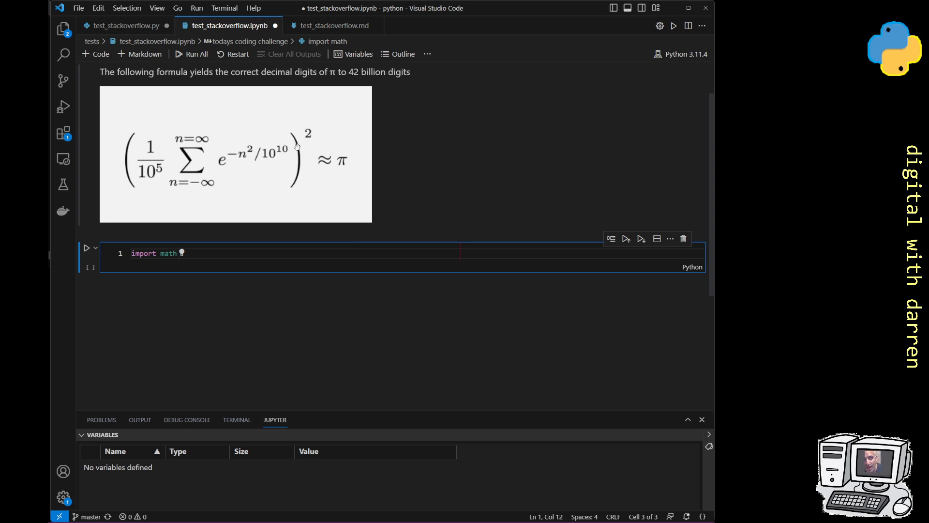
{"action": "mouse_move", "coordinate": [291, 153]}
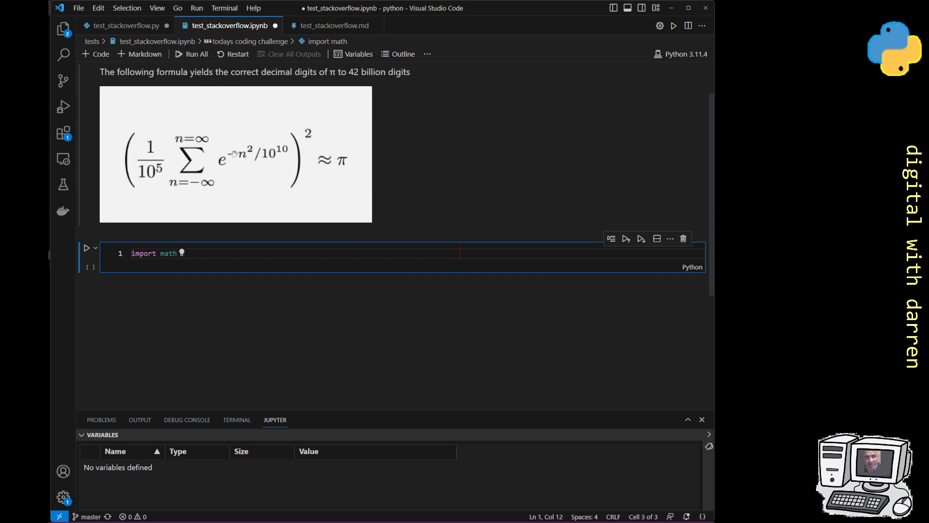
{"action": "mouse_move", "coordinate": [287, 146]}
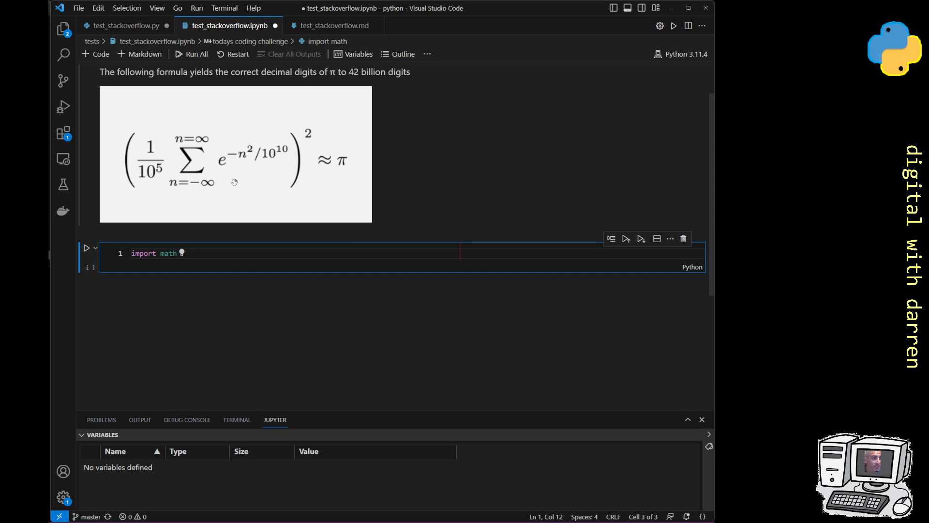
{"action": "mouse_move", "coordinate": [174, 173]}
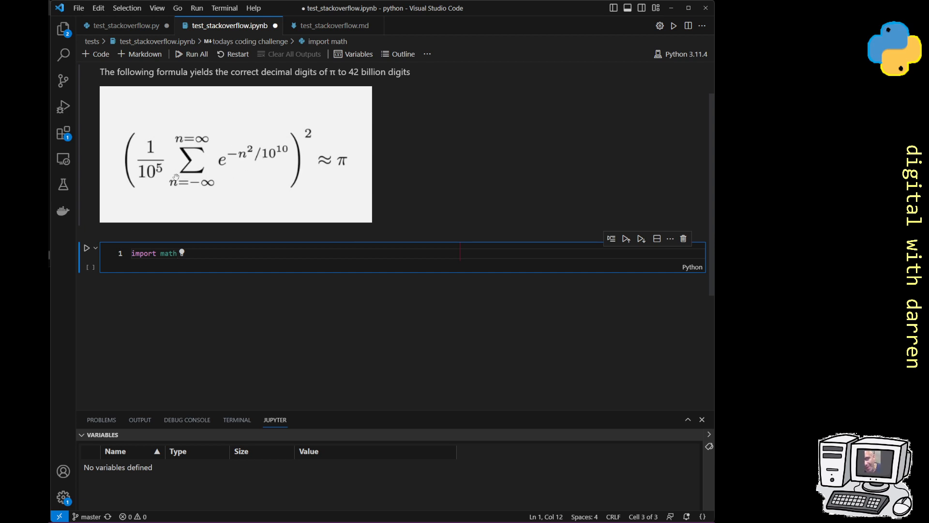
{"action": "mouse_move", "coordinate": [354, 158]}
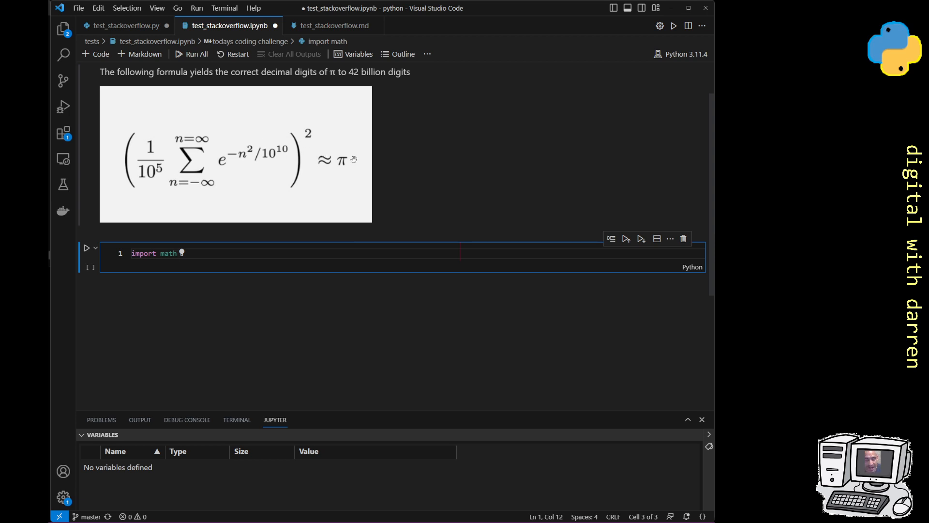
{"action": "mouse_move", "coordinate": [322, 230]}
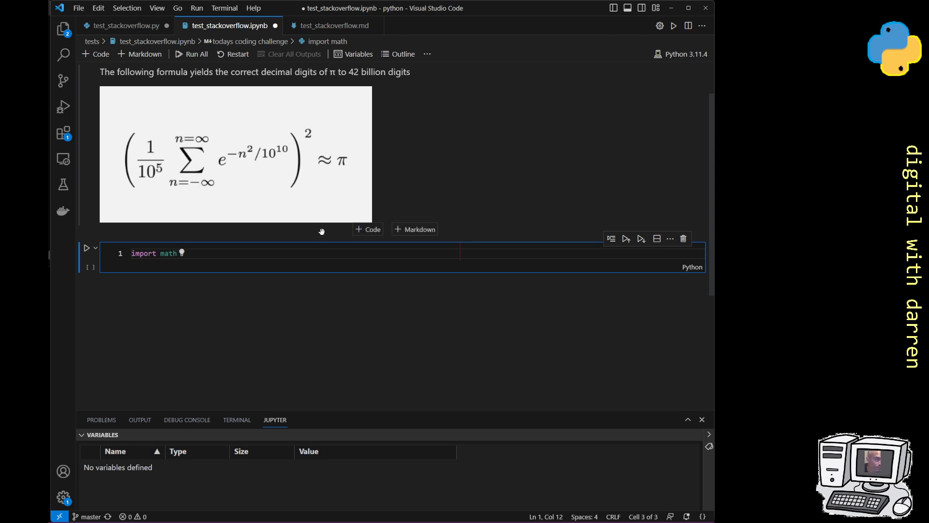
{"action": "mouse_move", "coordinate": [480, 317]}
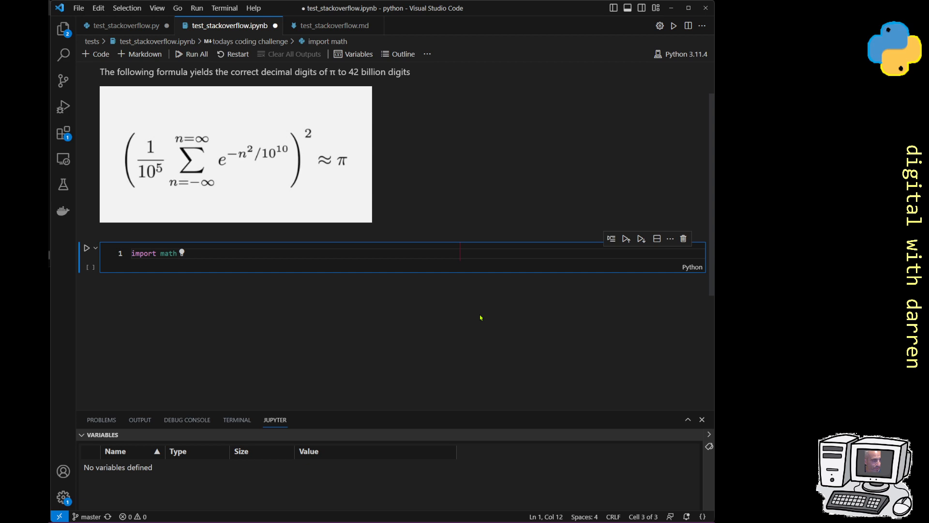
Define inf = 1_000_000 after the import and leave blank lines below it
{"action": "key", "text": "Enter"}
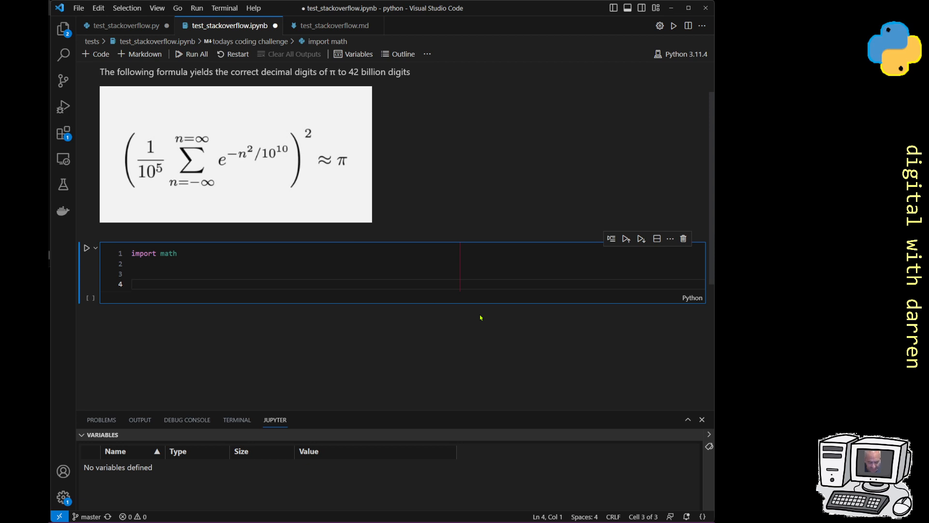
{"action": "key", "text": "Backspace"}
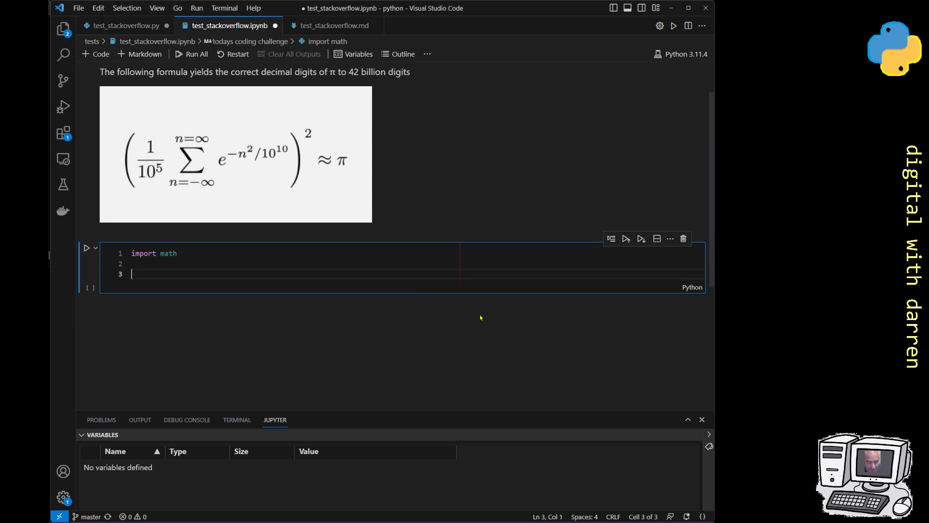
{"action": "type", "text": "inf"}
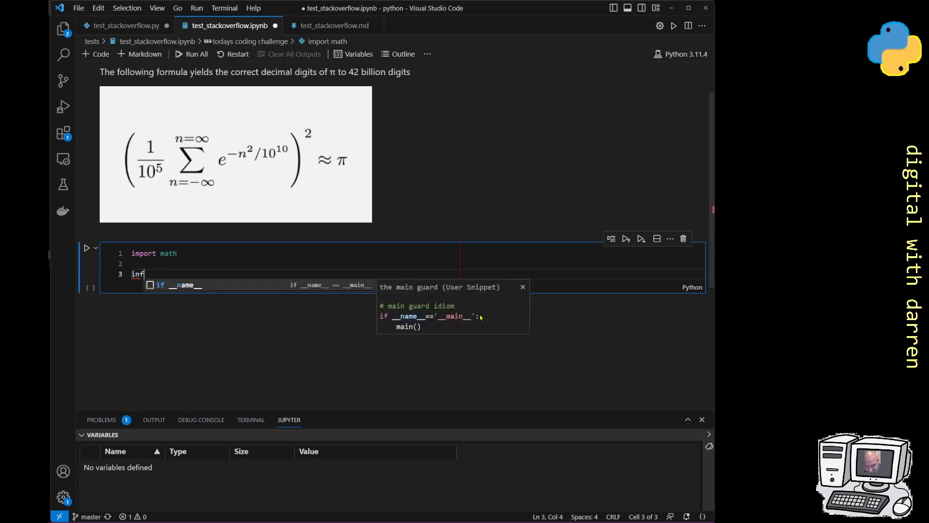
{"action": "type", "text": "="}
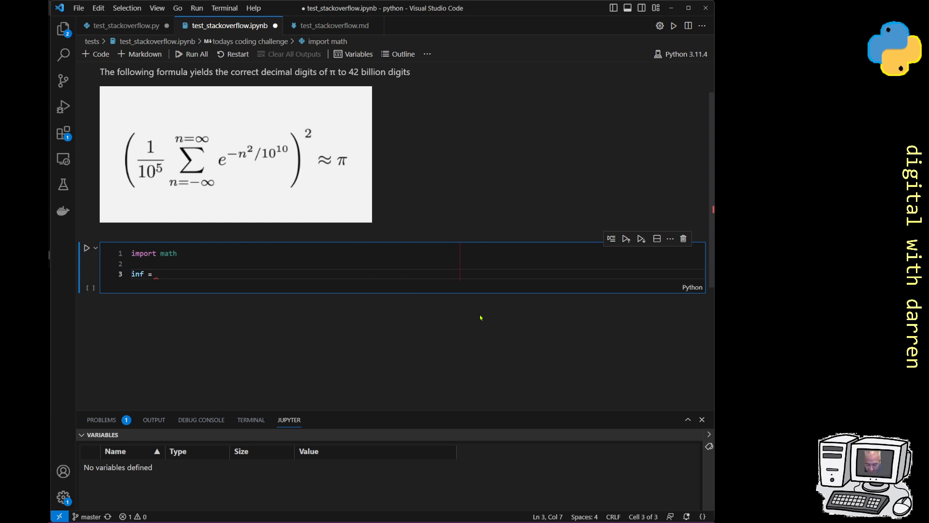
{"action": "type", "text": "1"}
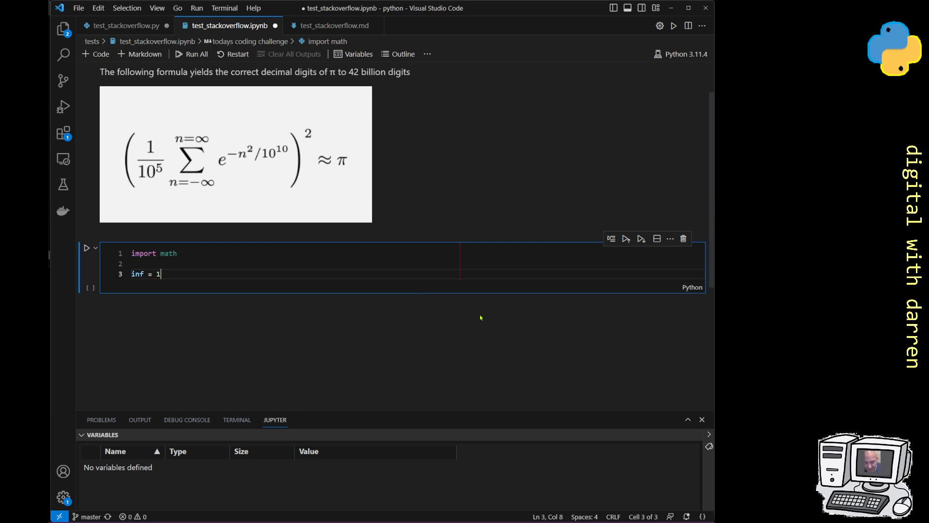
{"action": "type", "text": "_000"}
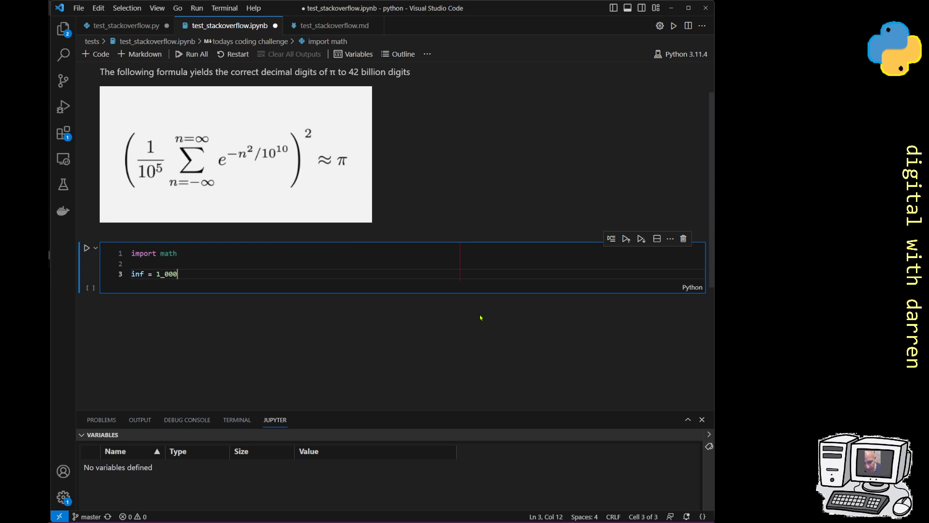
{"action": "type", "text": "_000"}
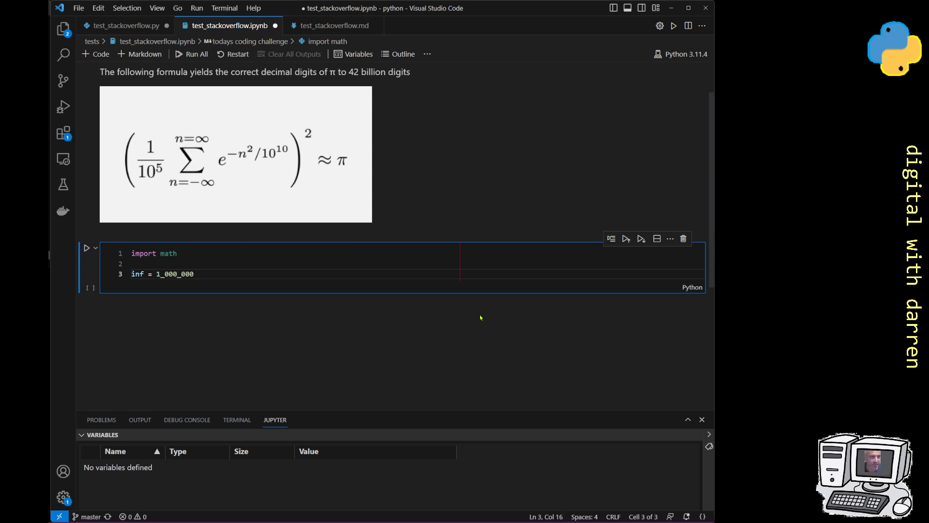
{"action": "mouse_move", "coordinate": [198, 184]}
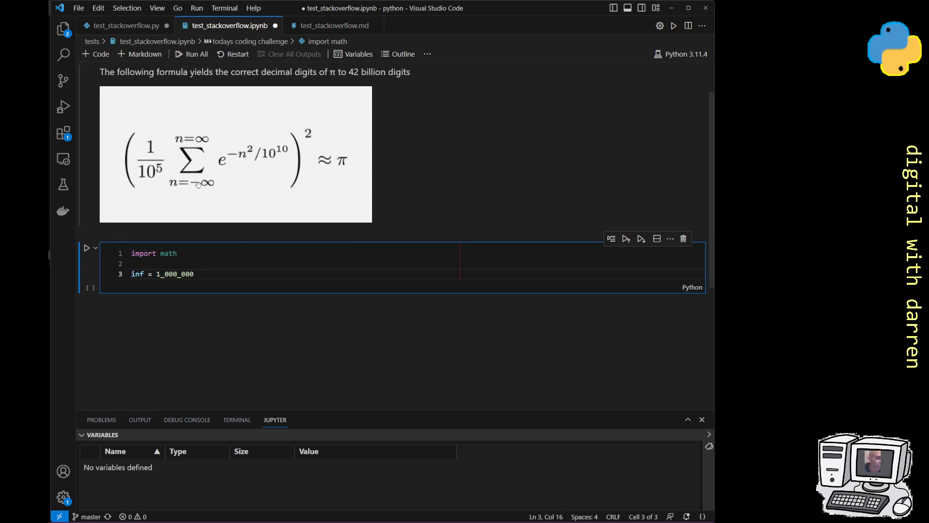
{"action": "mouse_move", "coordinate": [198, 133]}
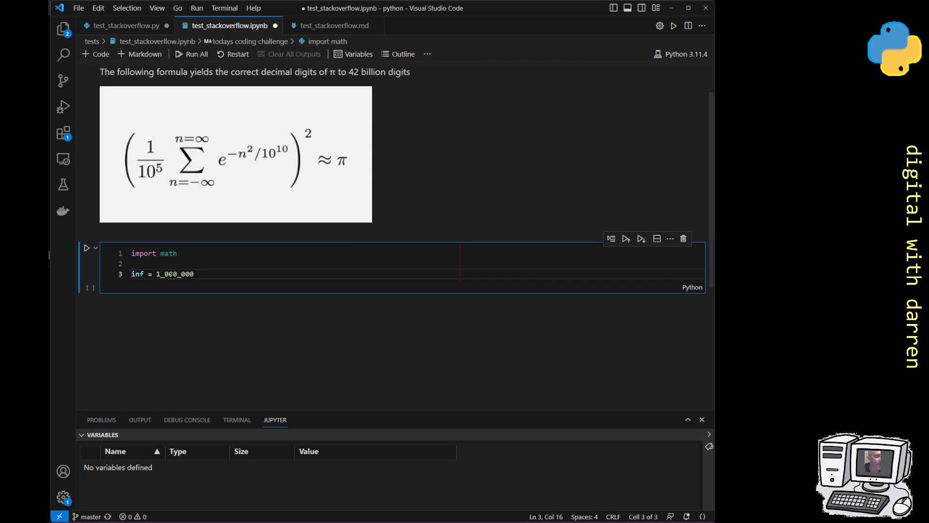
{"action": "mouse_move", "coordinate": [201, 140]}
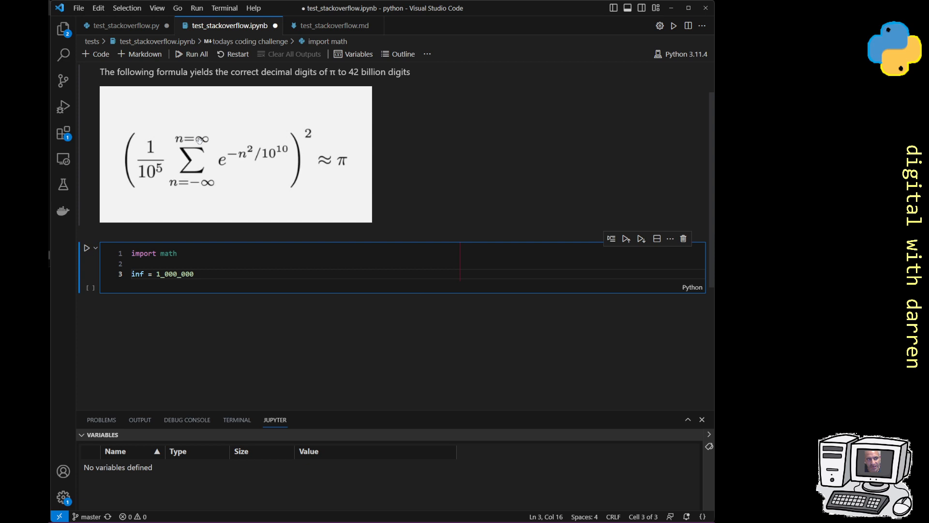
{"action": "mouse_move", "coordinate": [283, 196]}
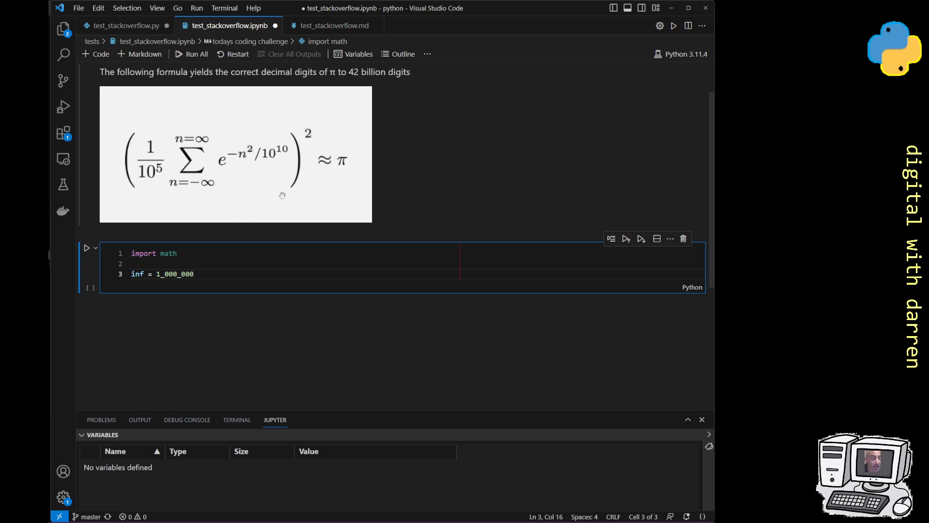
{"action": "key", "text": "enter"}
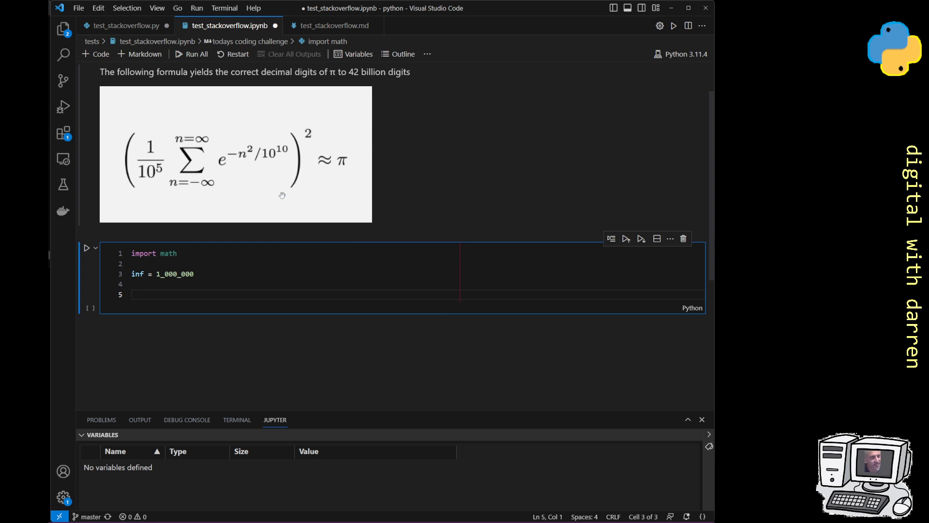
Insert a 'for n in range():' loop template and add a blank line above it
{"action": "type", "text": "for"}
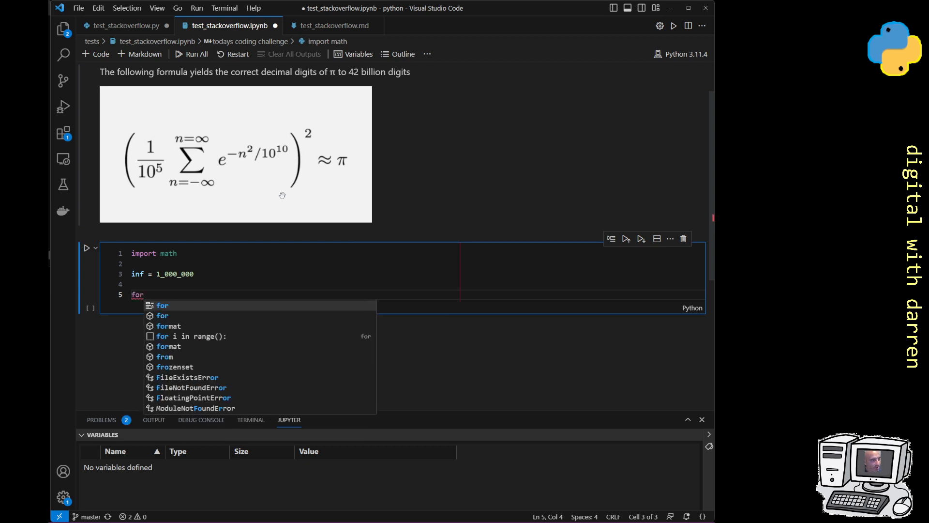
{"action": "left_click", "coordinate": [185, 336]}
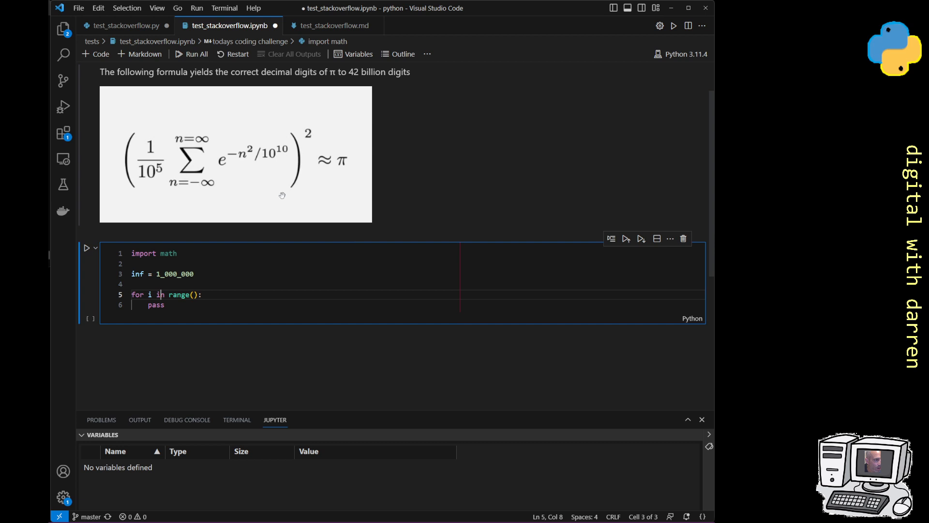
{"action": "type", "text": "n"}
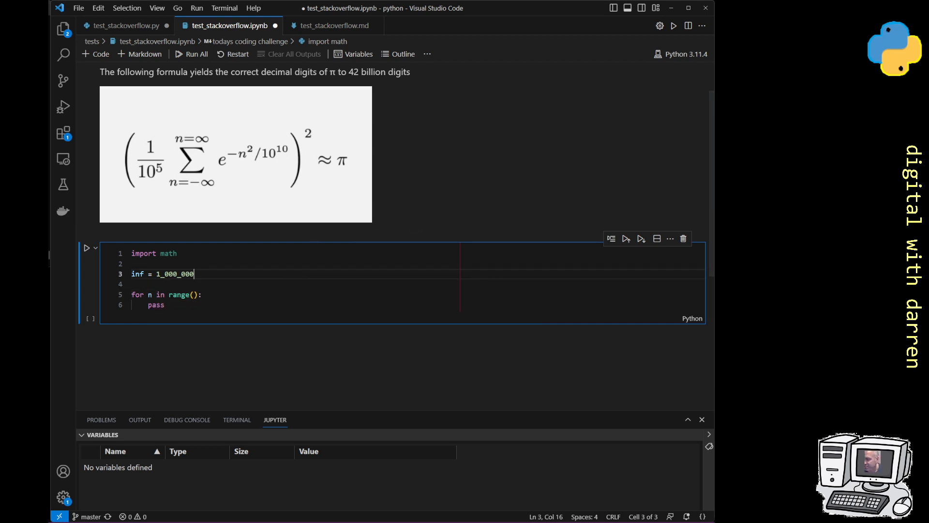
{"action": "mouse_move", "coordinate": [385, 235]}
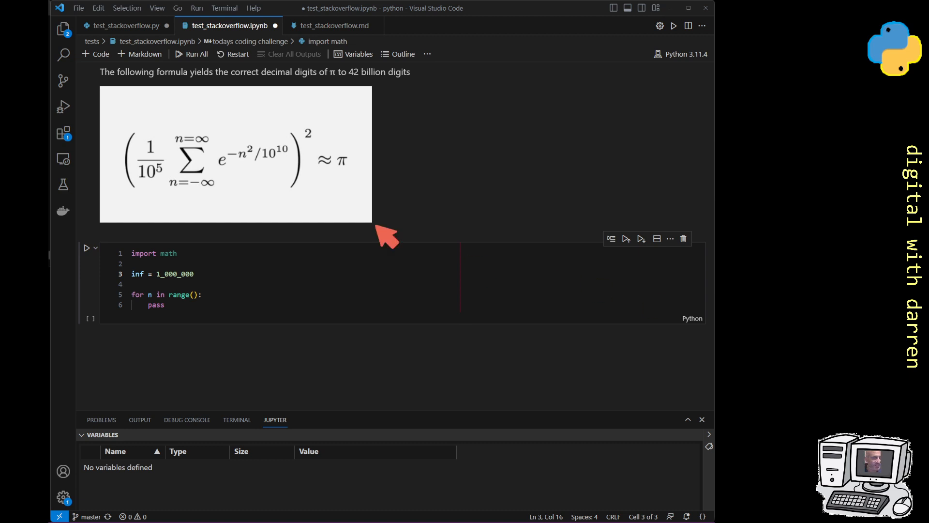
{"action": "mouse_move", "coordinate": [255, 163]}
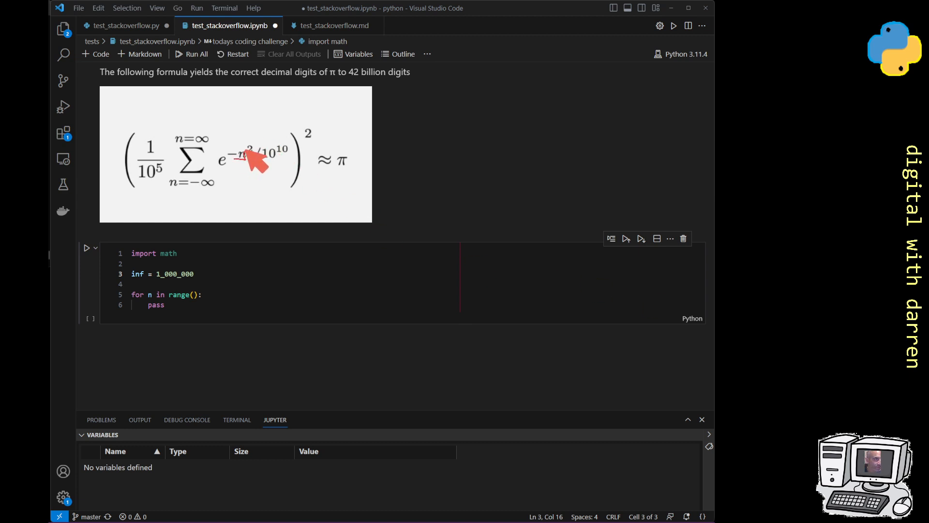
{"action": "mouse_move", "coordinate": [189, 148]}
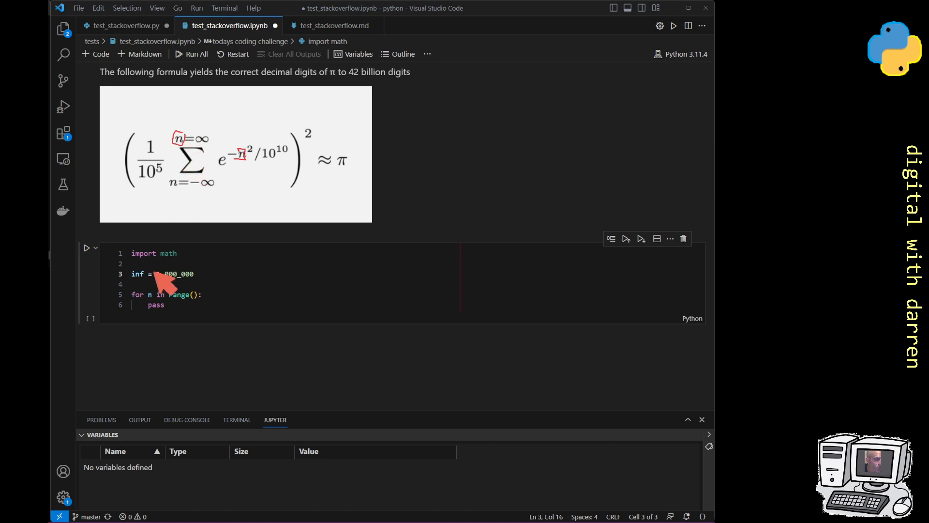
{"action": "mouse_move", "coordinate": [169, 299]}
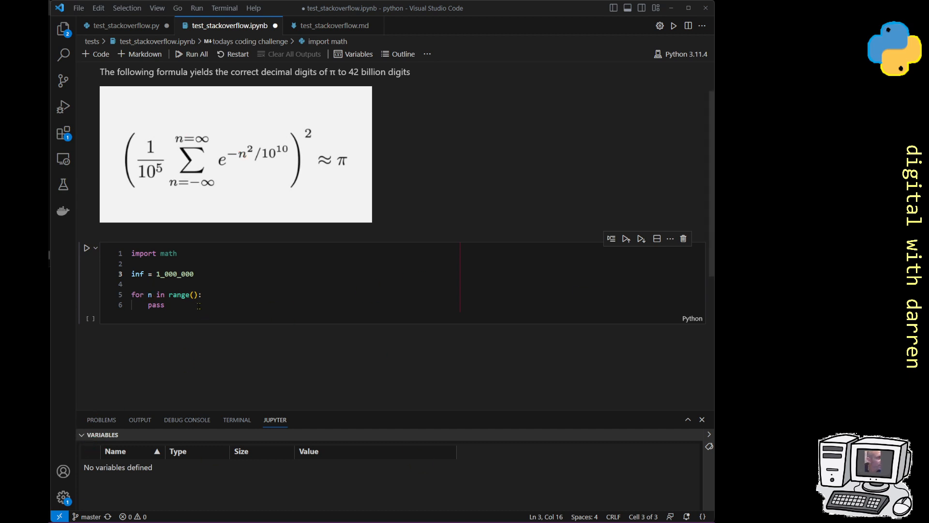
{"action": "left_click", "coordinate": [166, 304]}
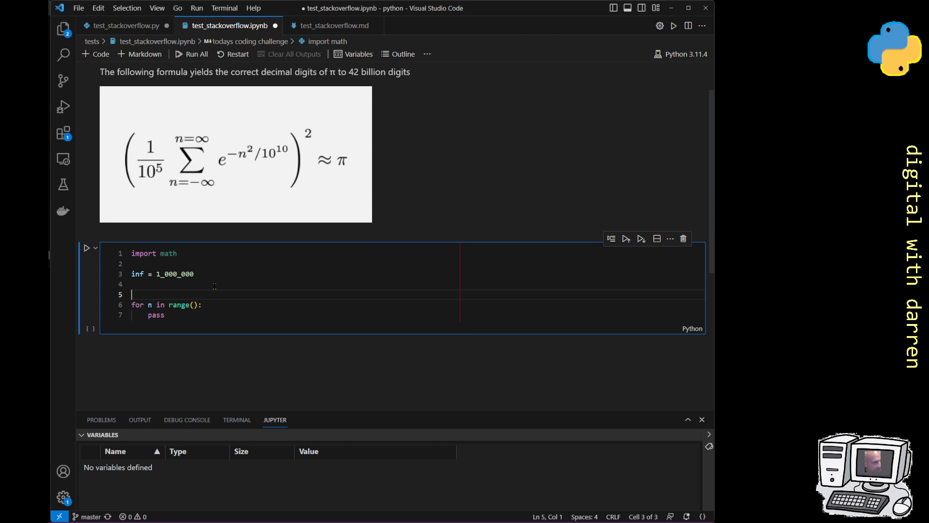
Type 'v = 0' on the blank line above the loop
{"action": "type", "text": "v ="}
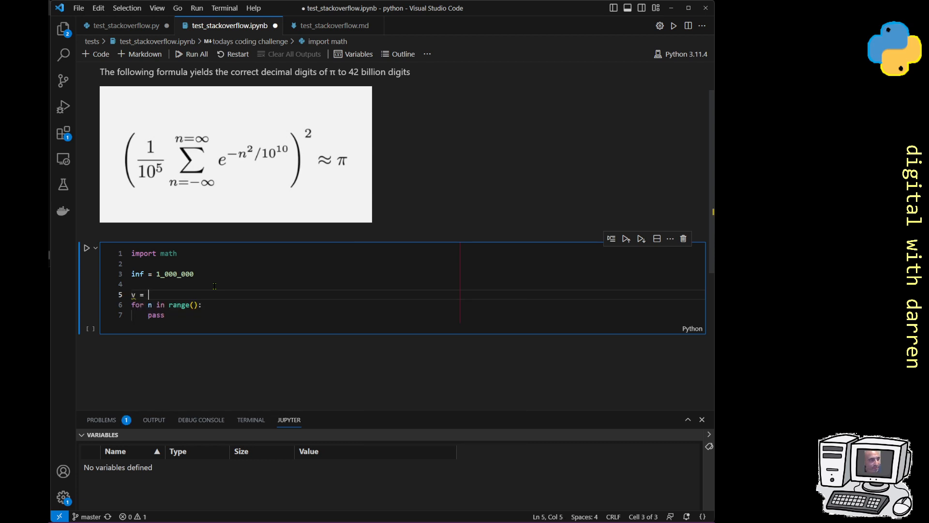
{"action": "type", "text": "0"}
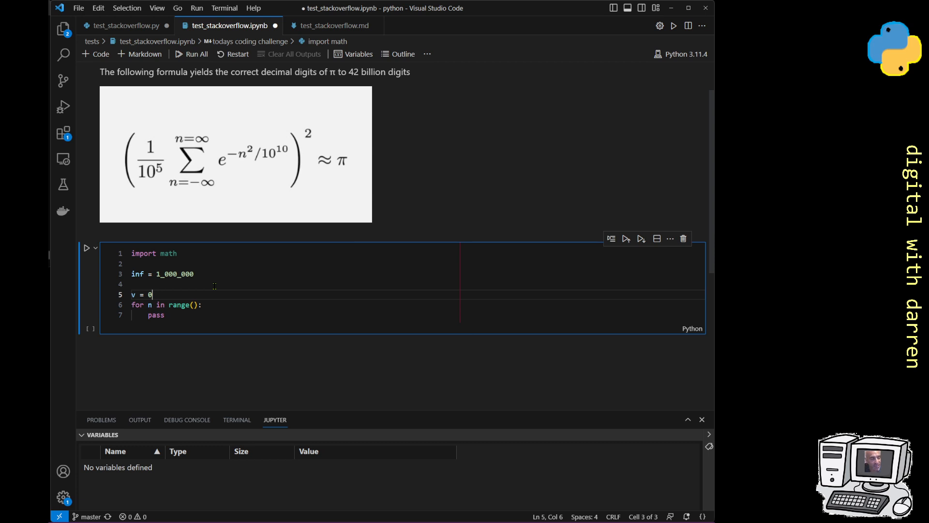
{"action": "mouse_move", "coordinate": [245, 157]}
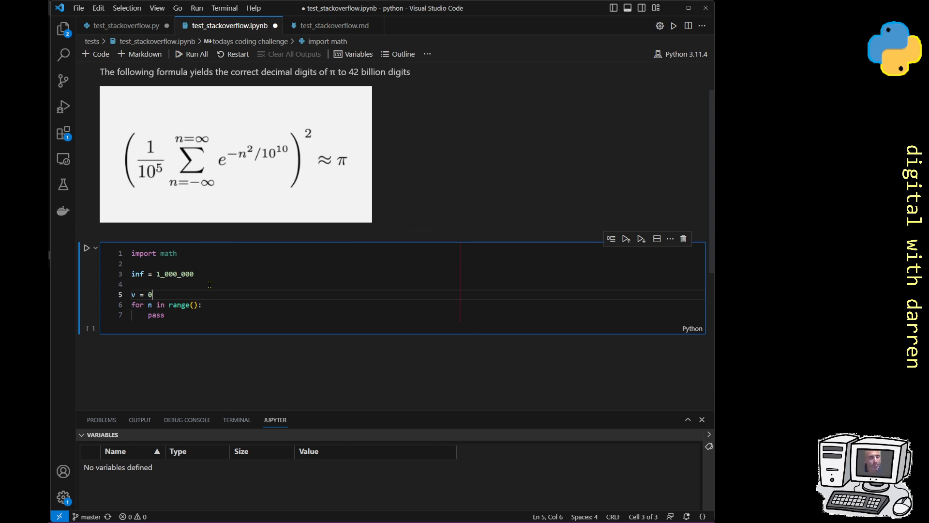
Fill the range bounds so the loop reads 'for n in range(-inf, inf):'
{"action": "left_click", "coordinate": [191, 304]}
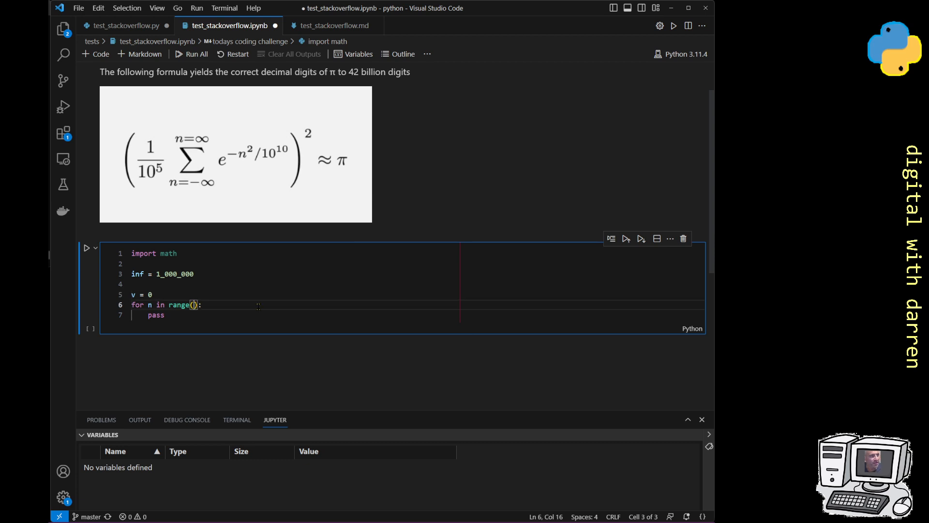
{"action": "type", "text": "-i"}
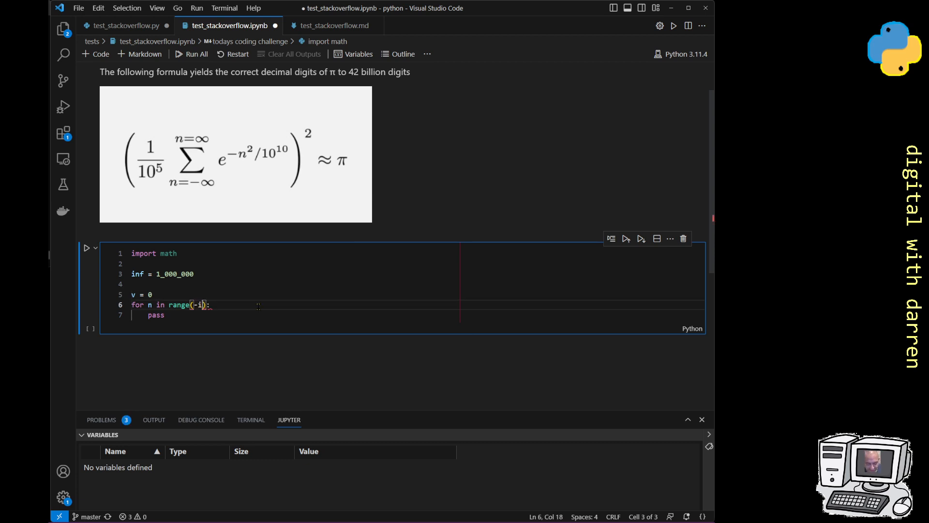
{"action": "type", "text": "nf,"}
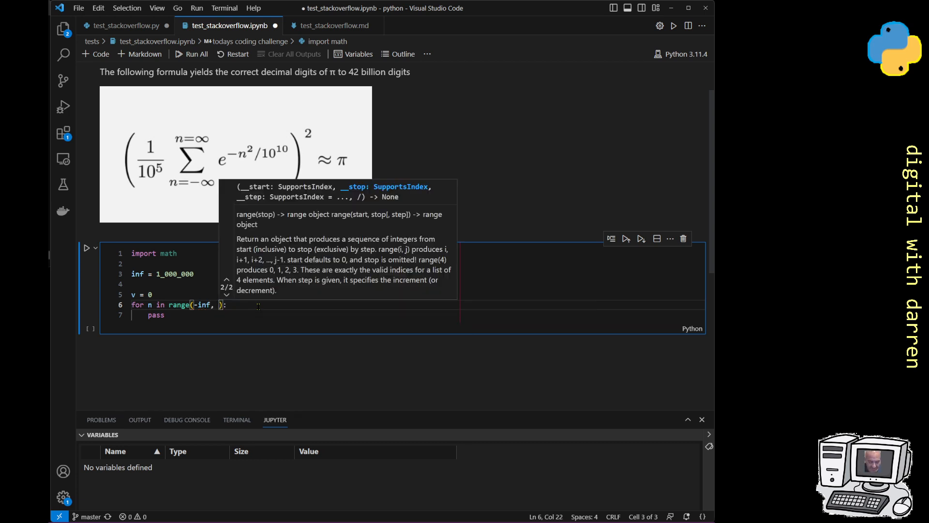
{"action": "type", "text": "inf"}
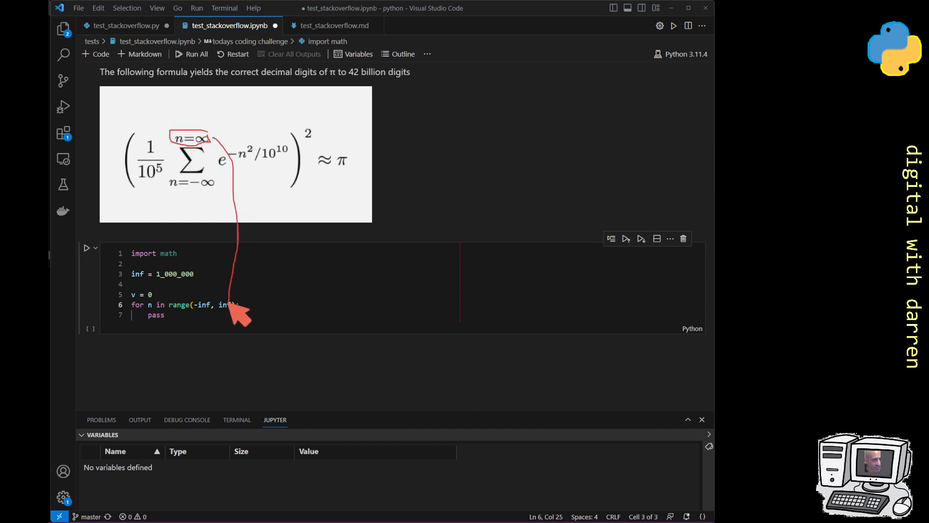
{"action": "mouse_move", "coordinate": [382, 282]}
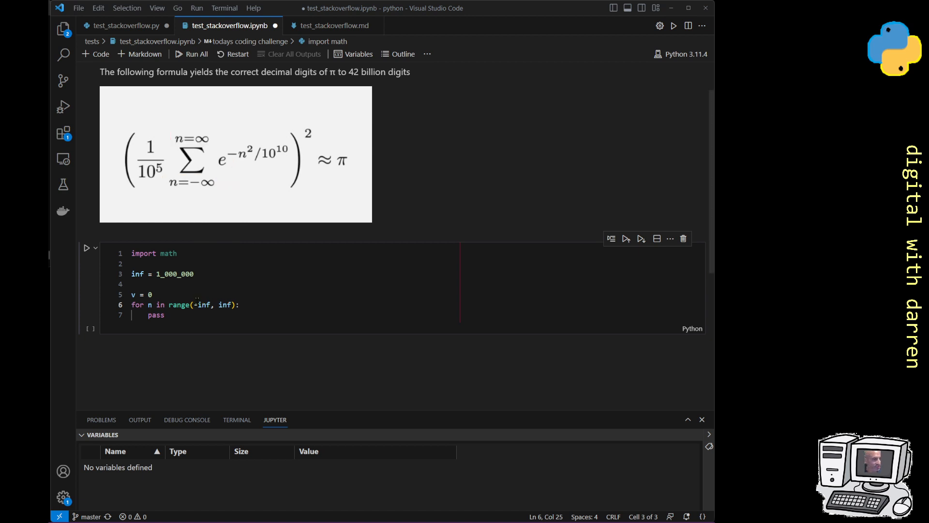
Delete the pass placeholder and begin the loop body with 'v += math'
{"action": "left_click", "coordinate": [166, 315]}
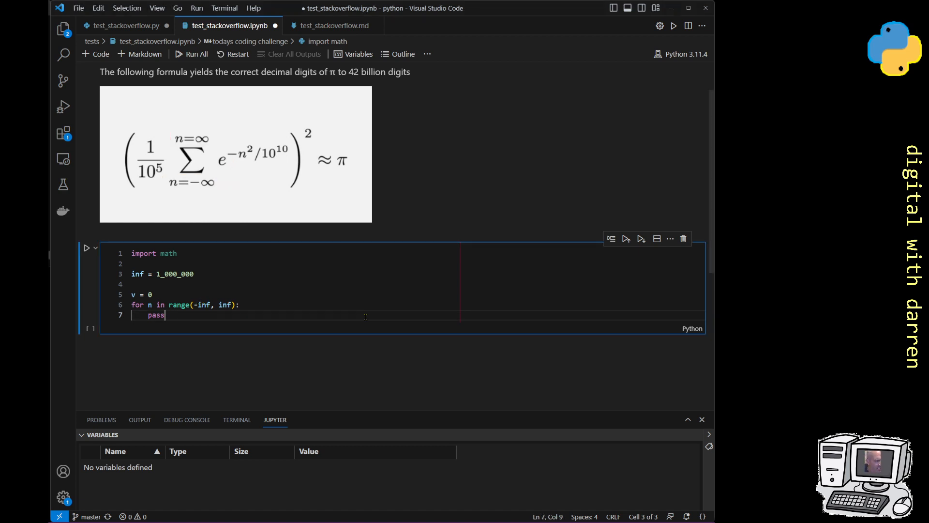
{"action": "key", "text": "Backspace"}
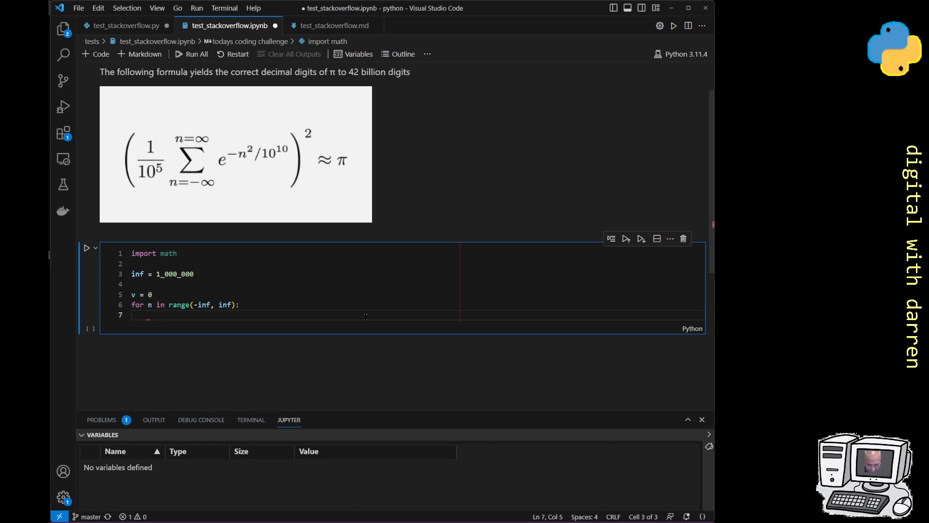
{"action": "type", "text": "v="}
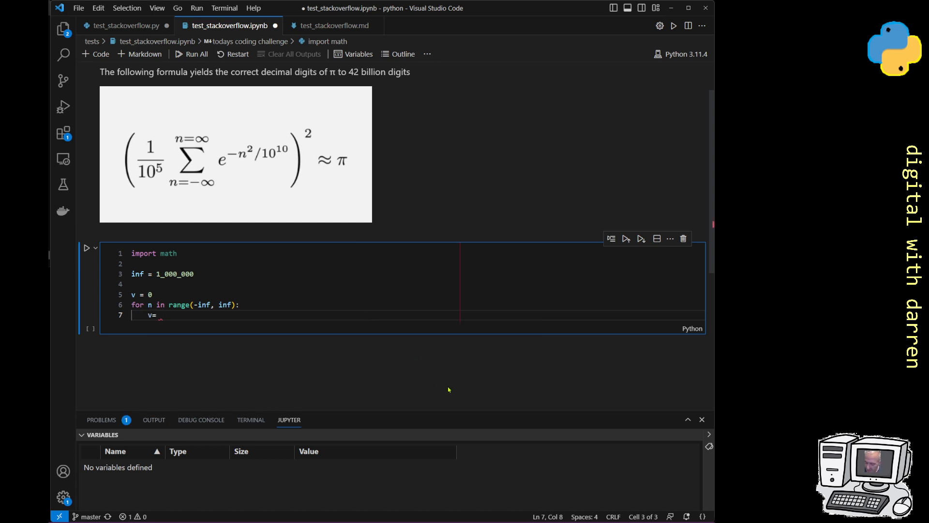
{"action": "type", "text": "+"}
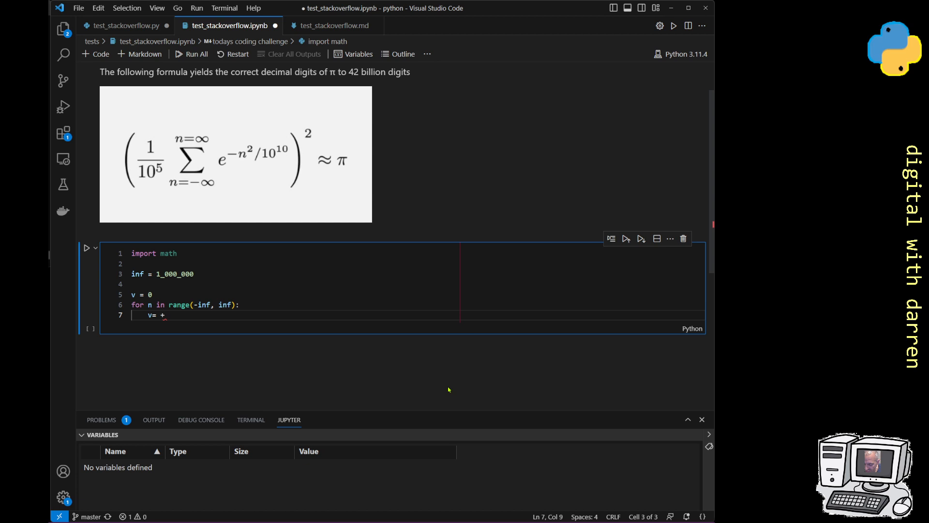
{"action": "type", "text": "="}
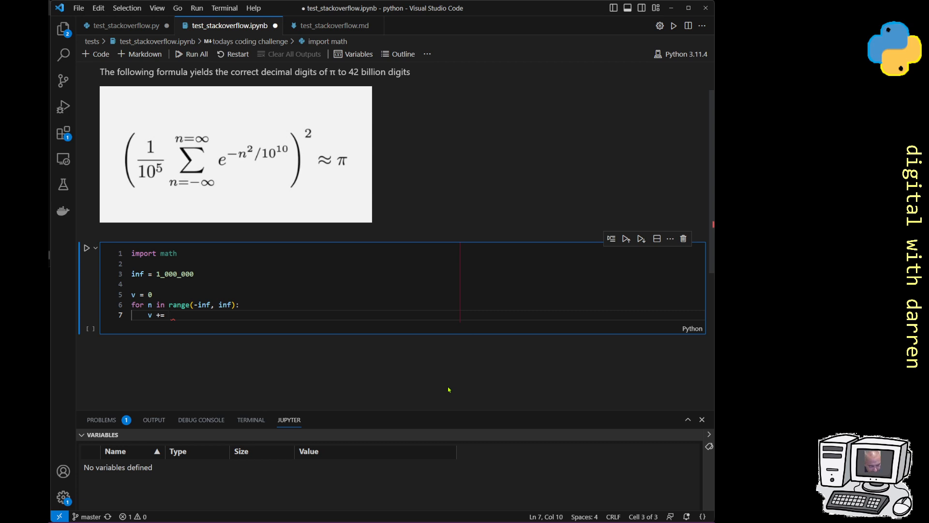
{"action": "type", "text": "ma"}
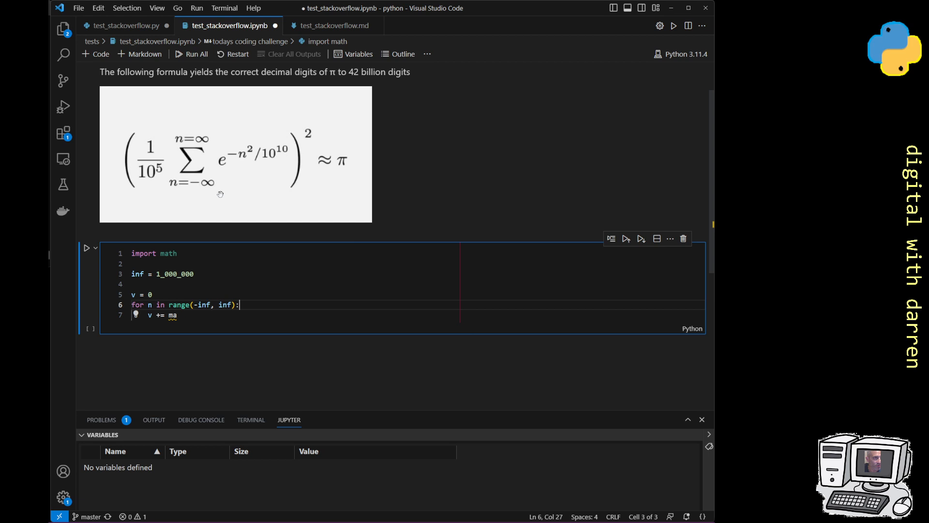
{"action": "mouse_move", "coordinate": [196, 166]}
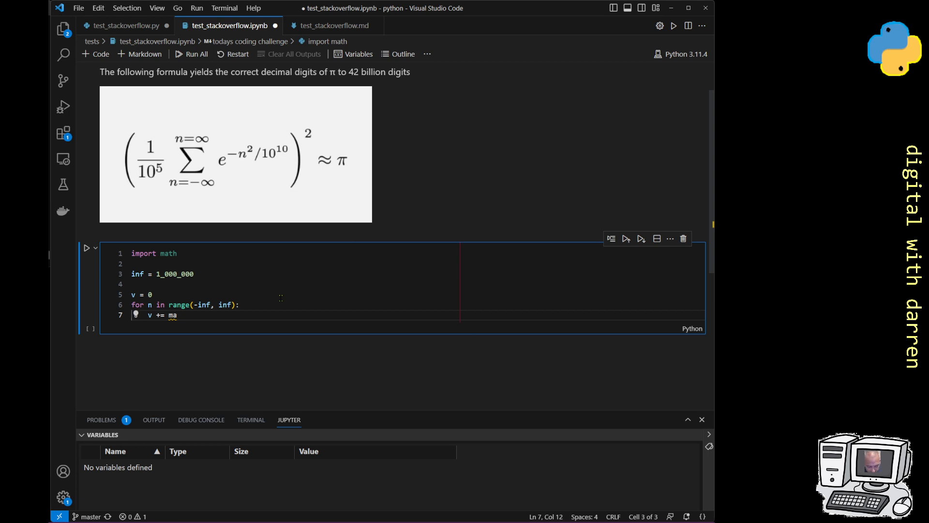
{"action": "type", "text": "th"}
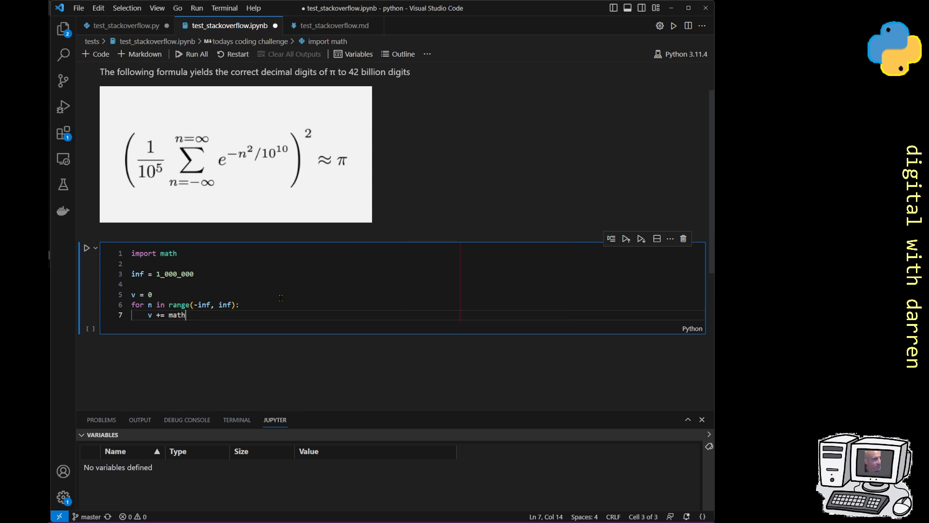
Extend the loop body to 'v += math.ex' to start the exp call
{"action": "type", "text": "."}
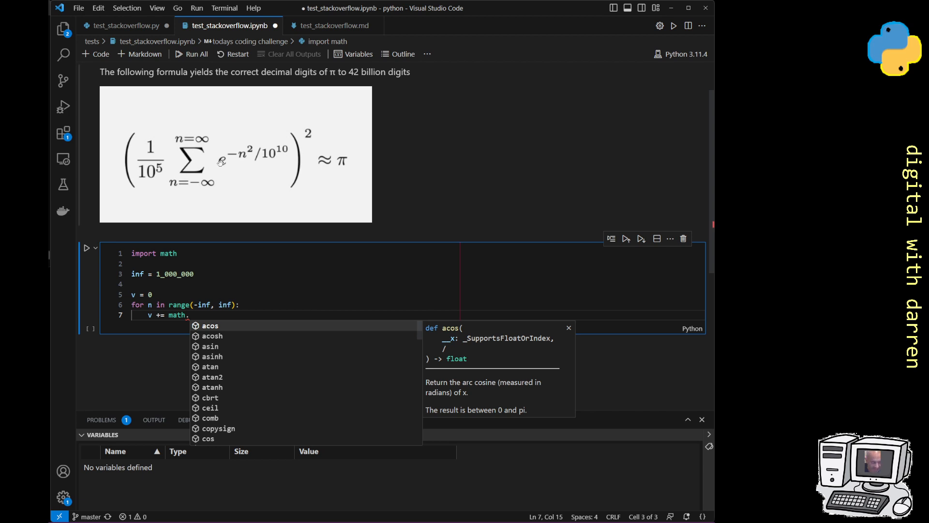
{"action": "type", "text": "ex"}
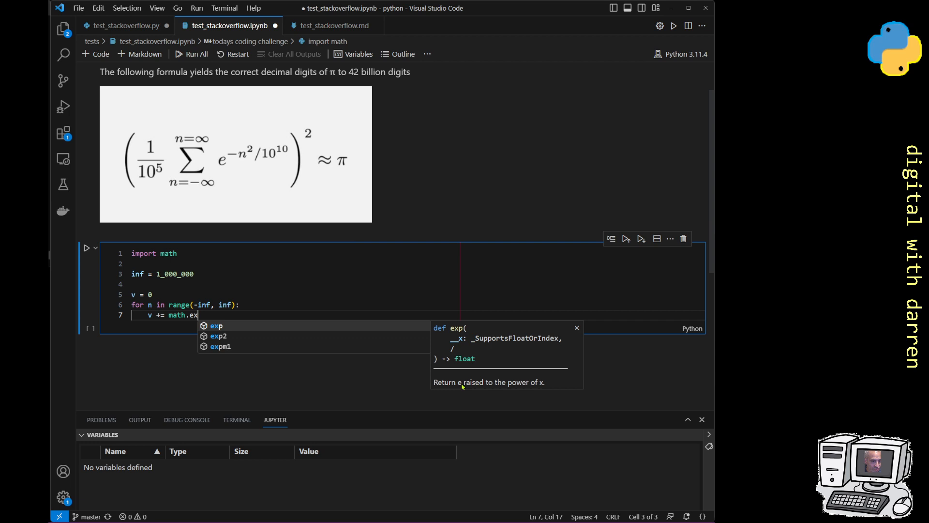
{"action": "mouse_move", "coordinate": [538, 389]}
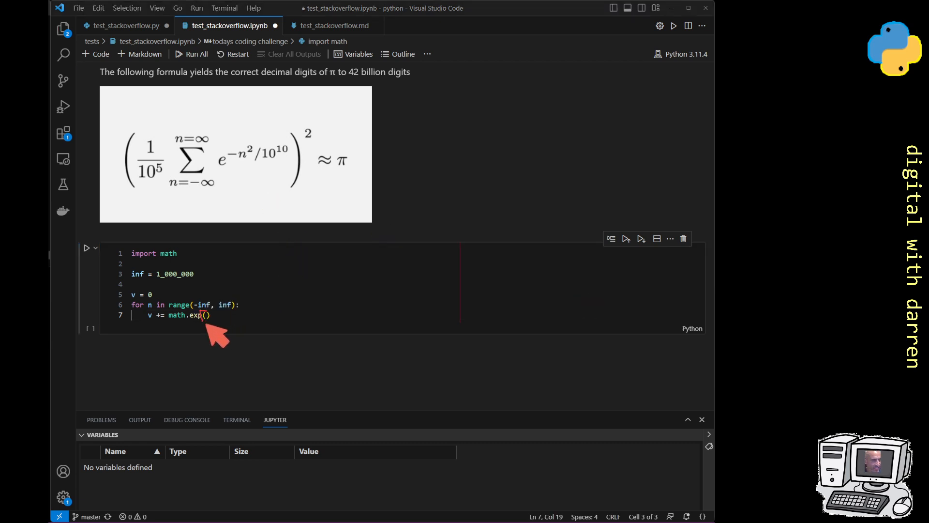
{"action": "mouse_move", "coordinate": [264, 151]}
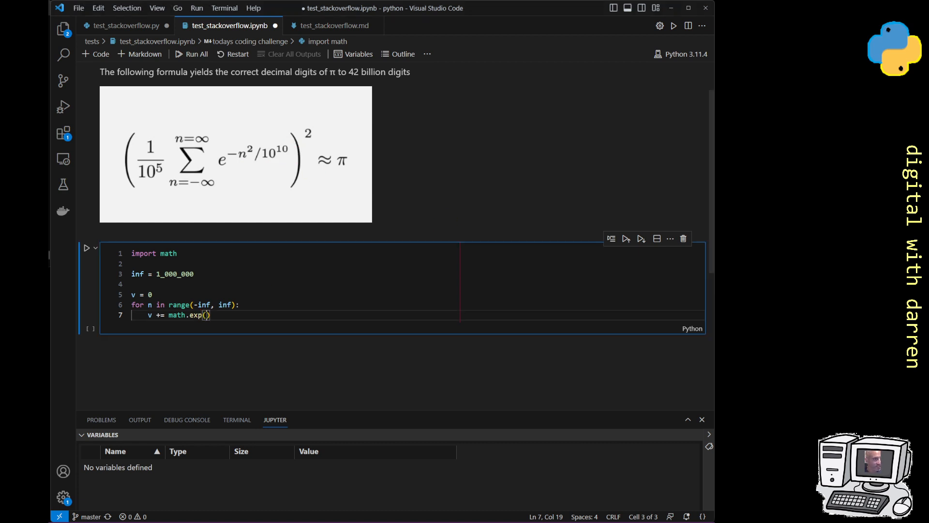
{"action": "mouse_move", "coordinate": [228, 141]}
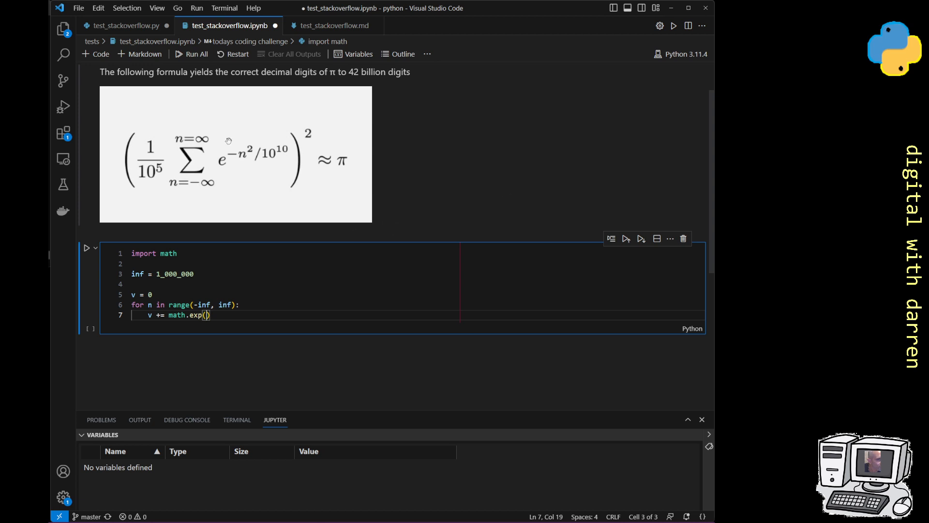
{"action": "mouse_move", "coordinate": [392, 129]}
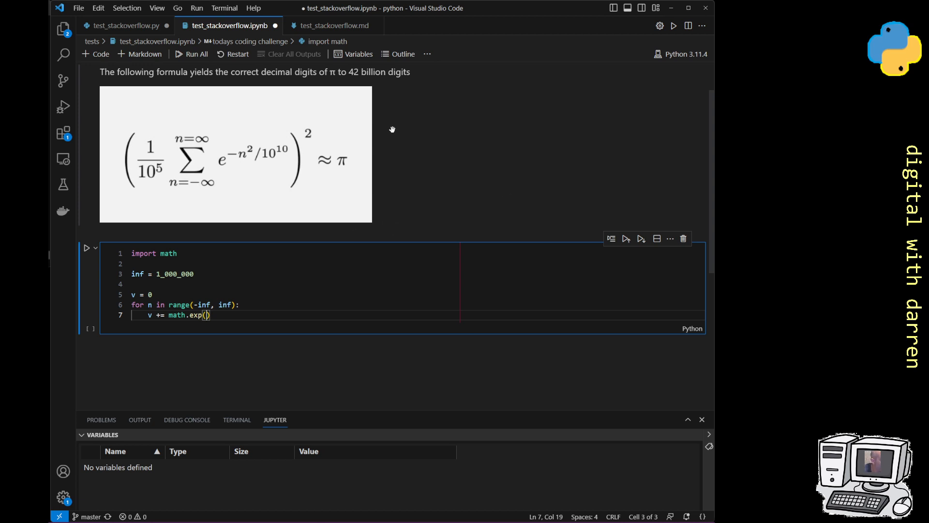
Start the exp argument as -pow(), jotting then removing a scratch n**2 note
{"action": "type", "text": "-pow("}
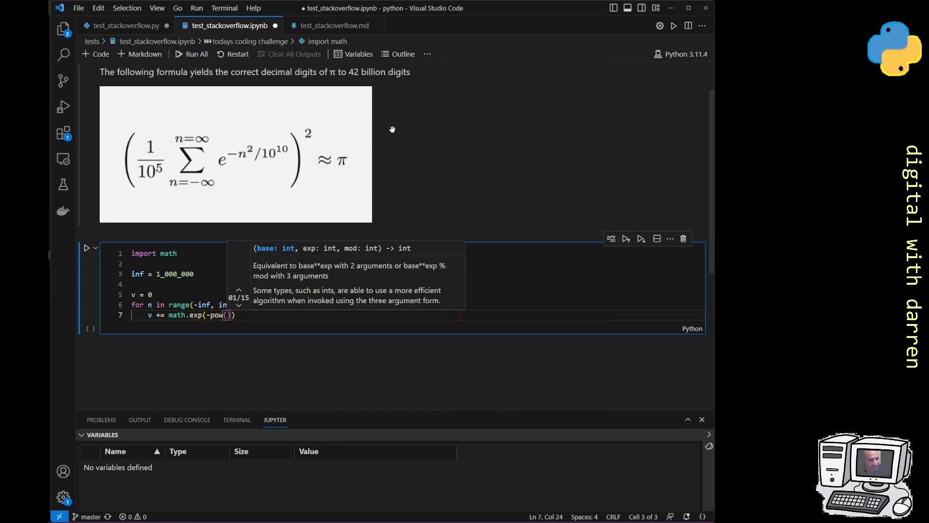
{"action": "mouse_move", "coordinate": [275, 266]}
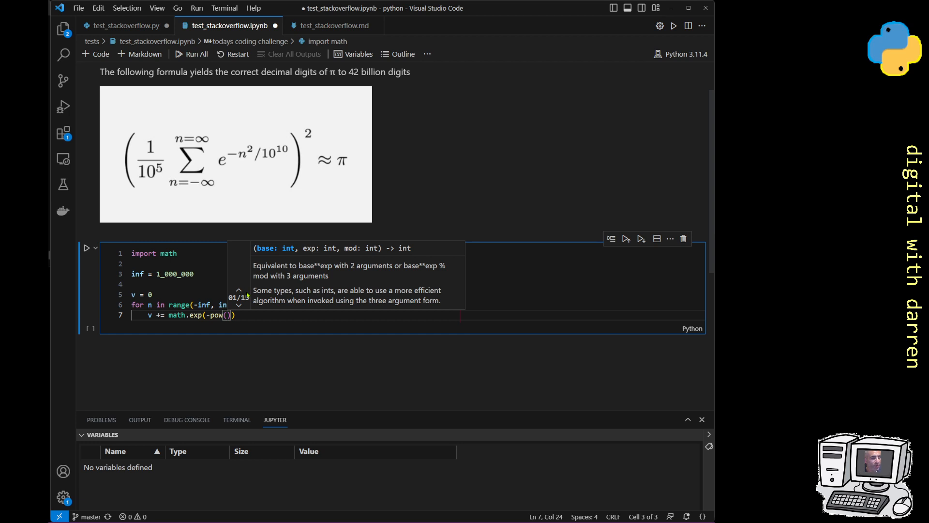
{"action": "key", "text": "Enter"}
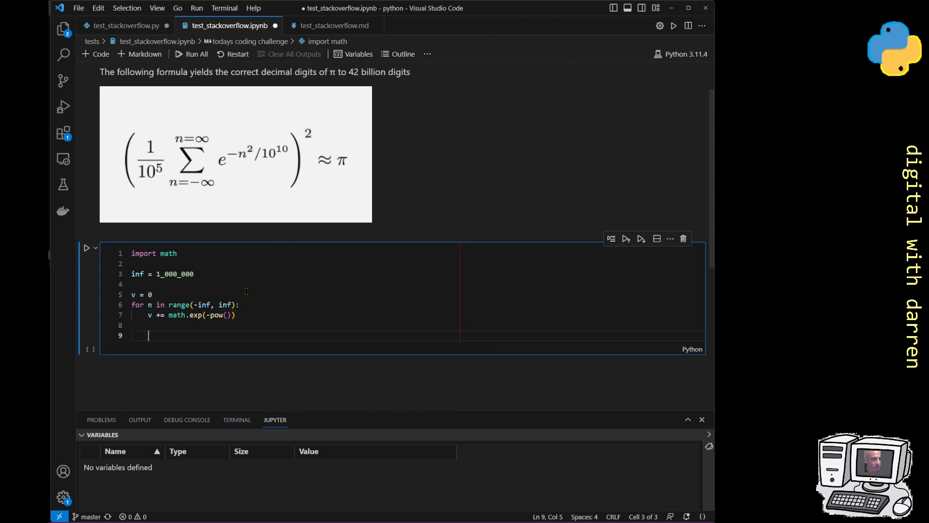
{"action": "type", "text": "10"}
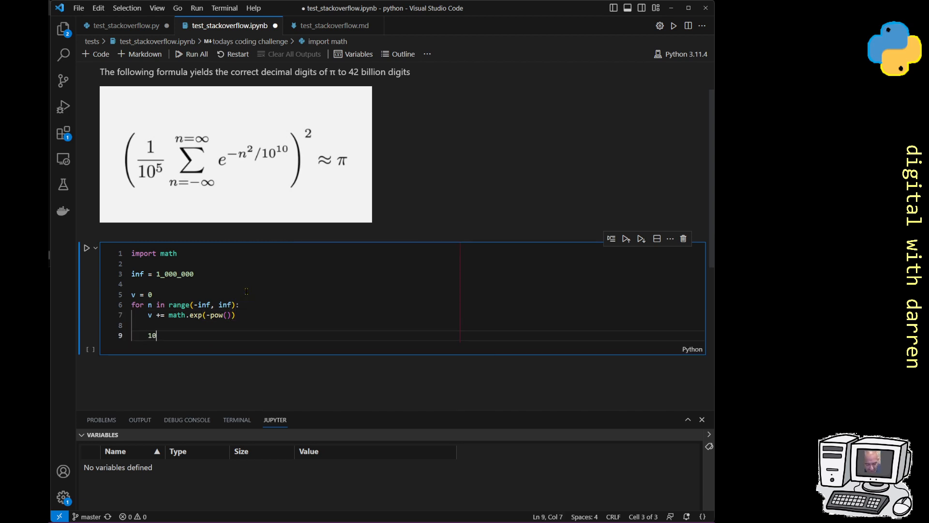
{"action": "type", "text": "**2"}
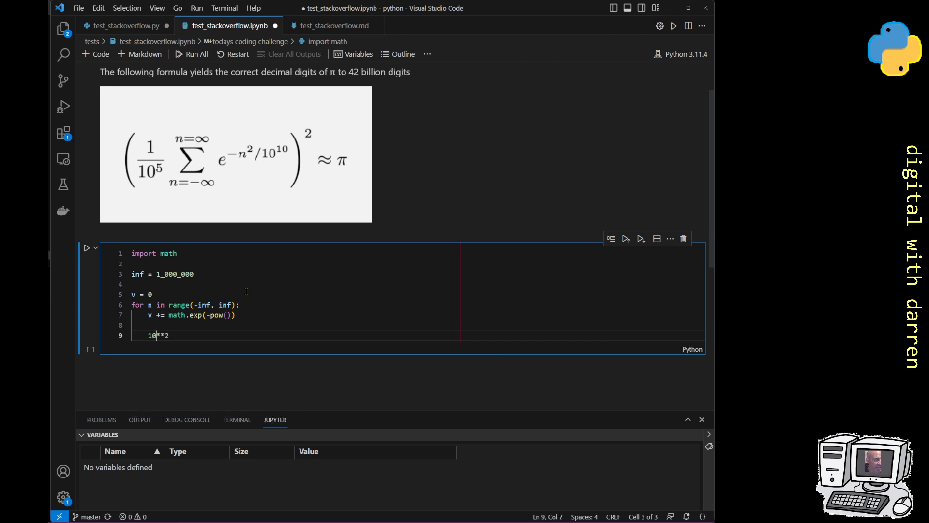
{"action": "type", "text": "n"}
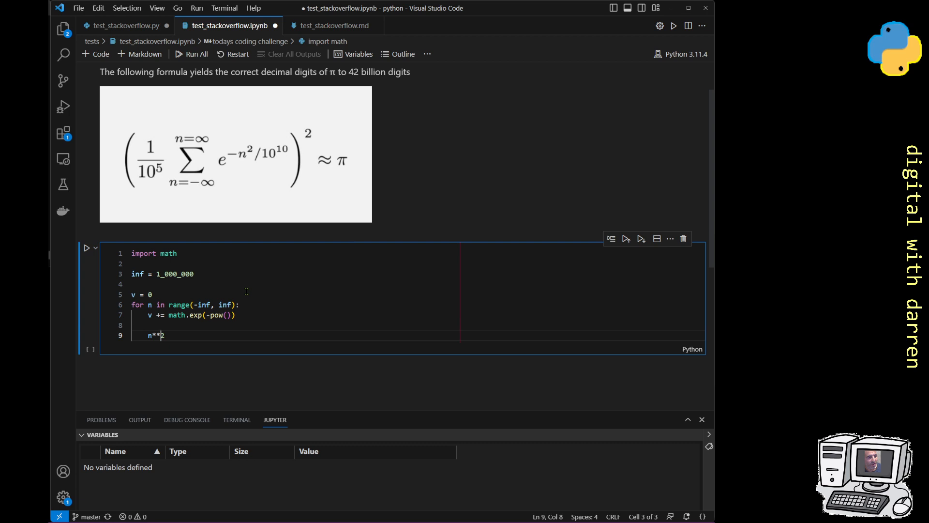
{"action": "key", "text": "Backspace"}
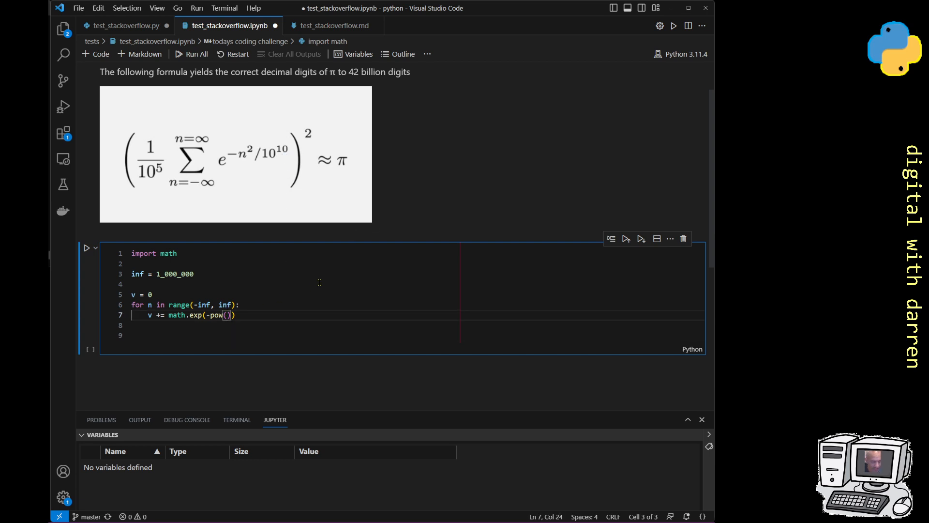
Complete the loop body as 'v += math.exp(-pow(n,2) / pow(10,10))'
{"action": "type", "text": "n"}
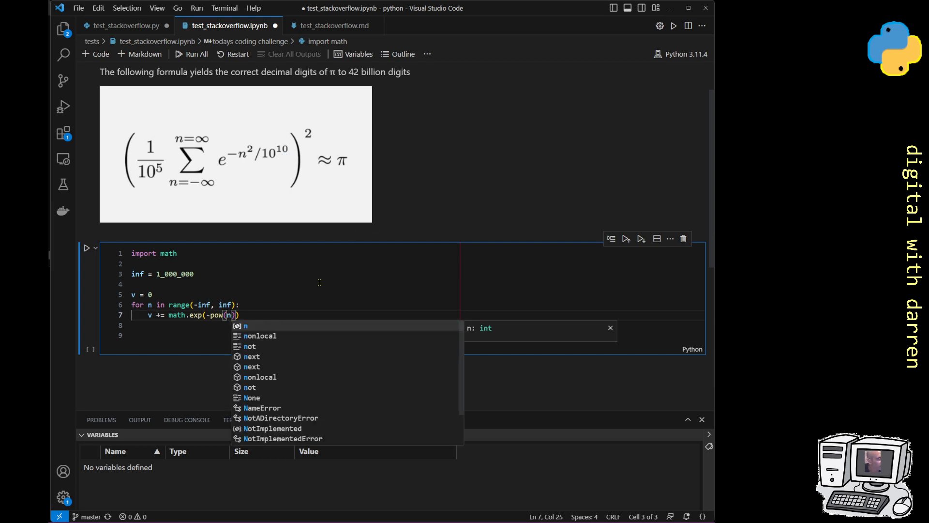
{"action": "type", "text": ",2"}
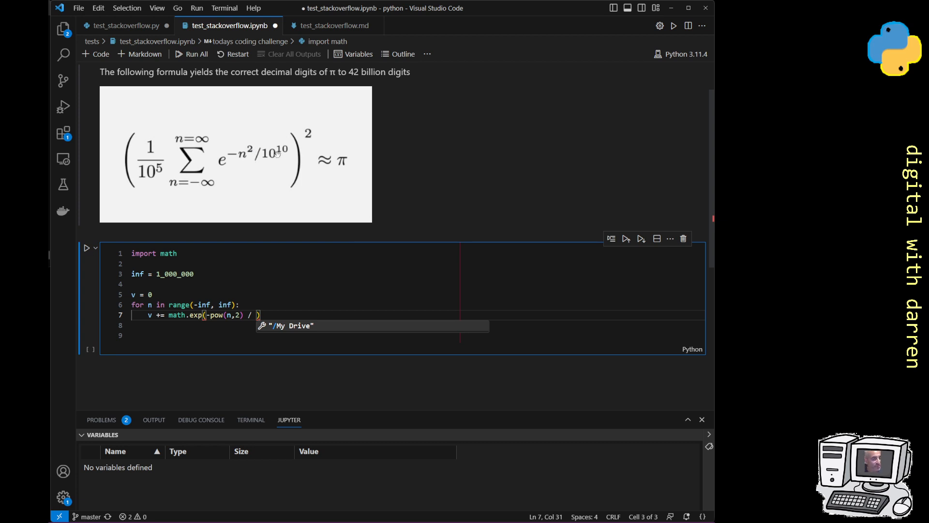
{"action": "mouse_move", "coordinate": [462, 184]}
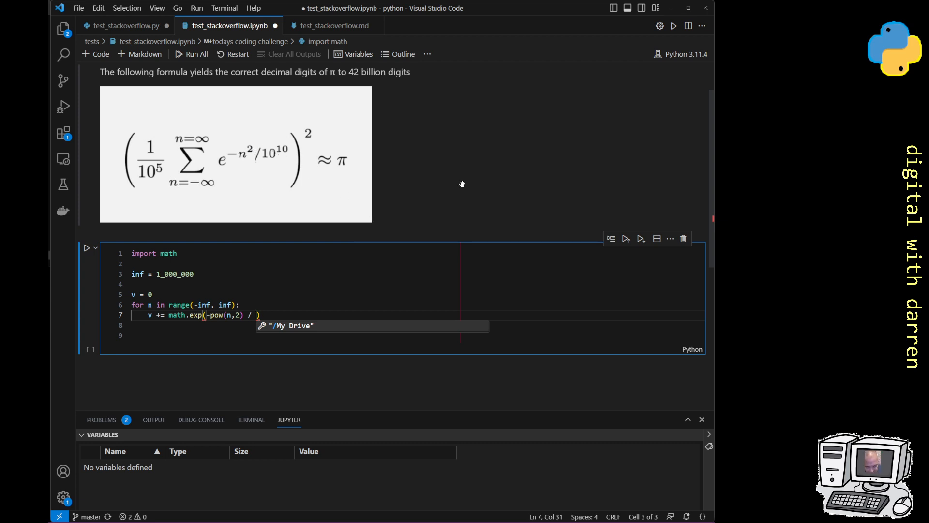
{"action": "type", "text": "10"}
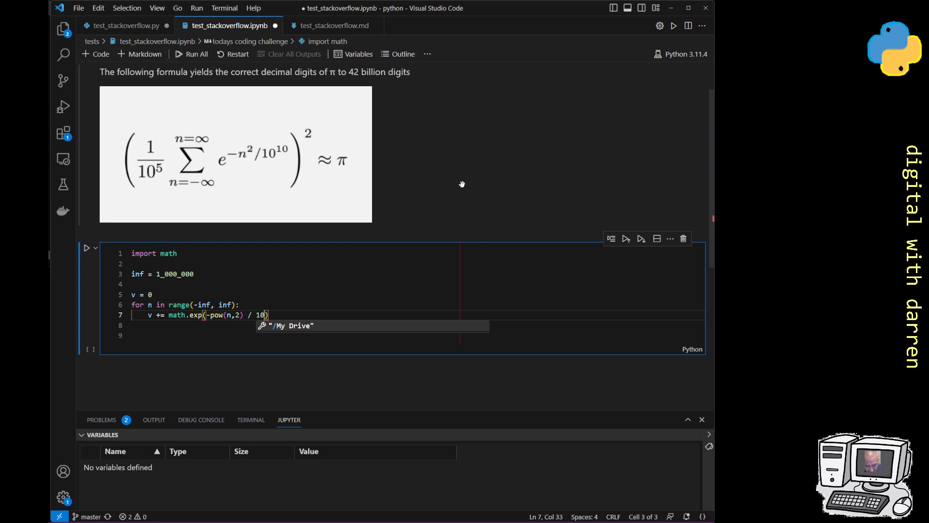
{"action": "type", "text": "**10"}
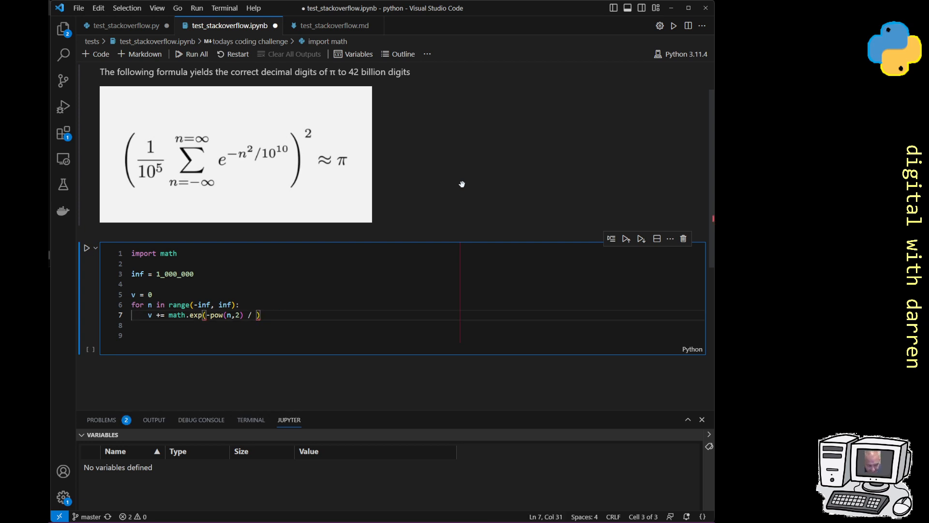
{"action": "type", "text": "pow("}
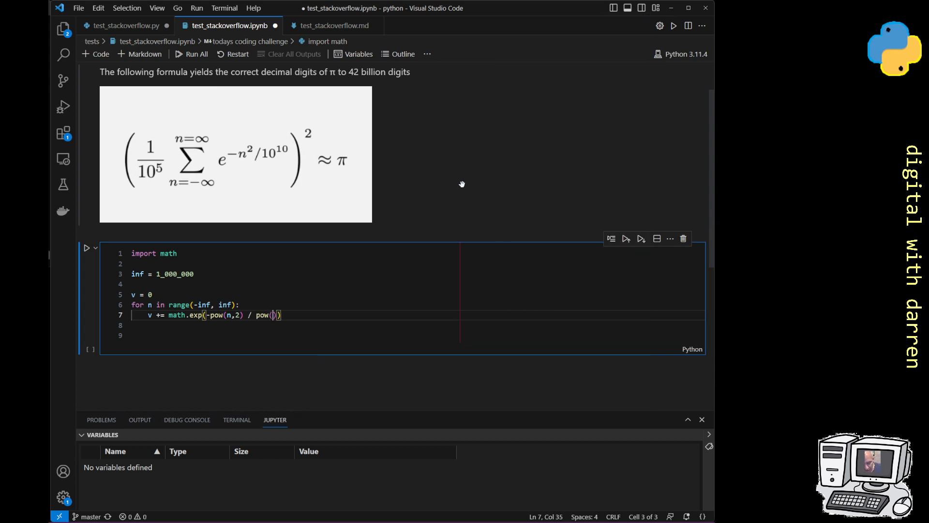
{"action": "type", "text": "10,10"}
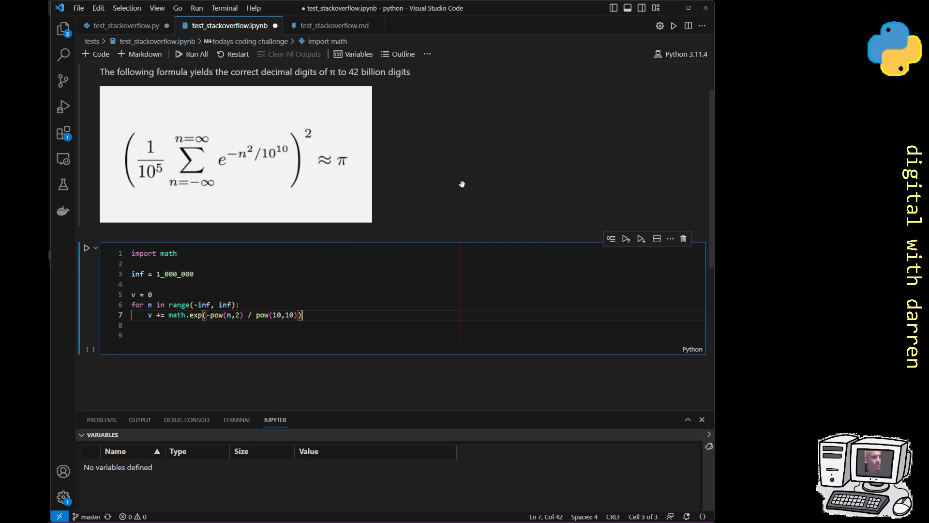
{"action": "mouse_move", "coordinate": [247, 160]}
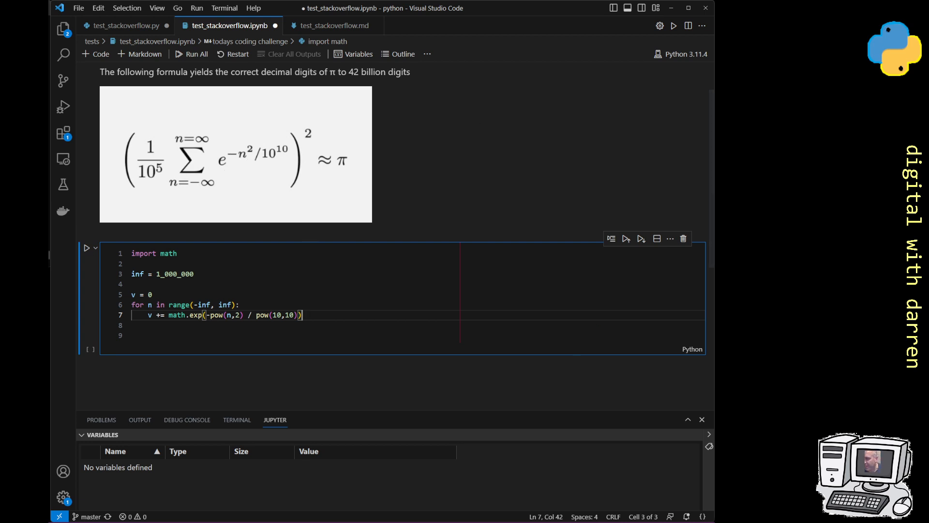
{"action": "mouse_move", "coordinate": [238, 166]}
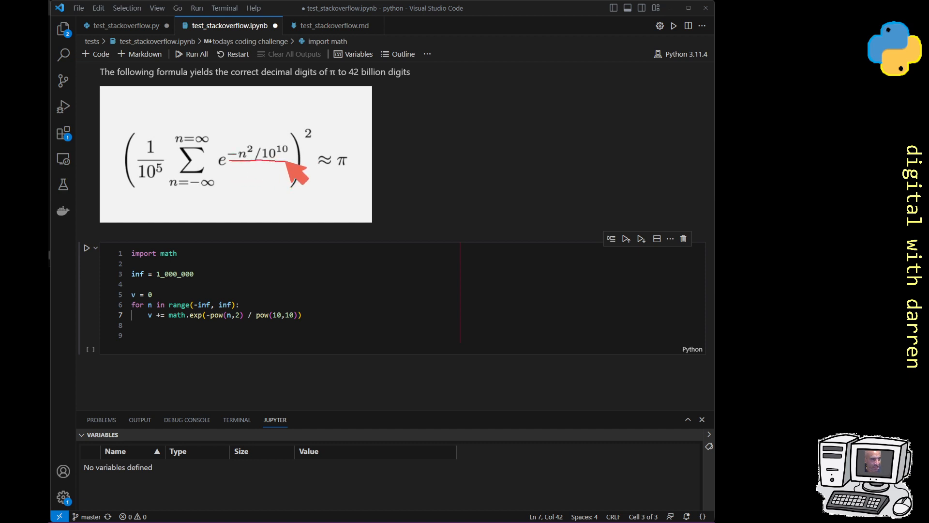
{"action": "mouse_move", "coordinate": [287, 332]}
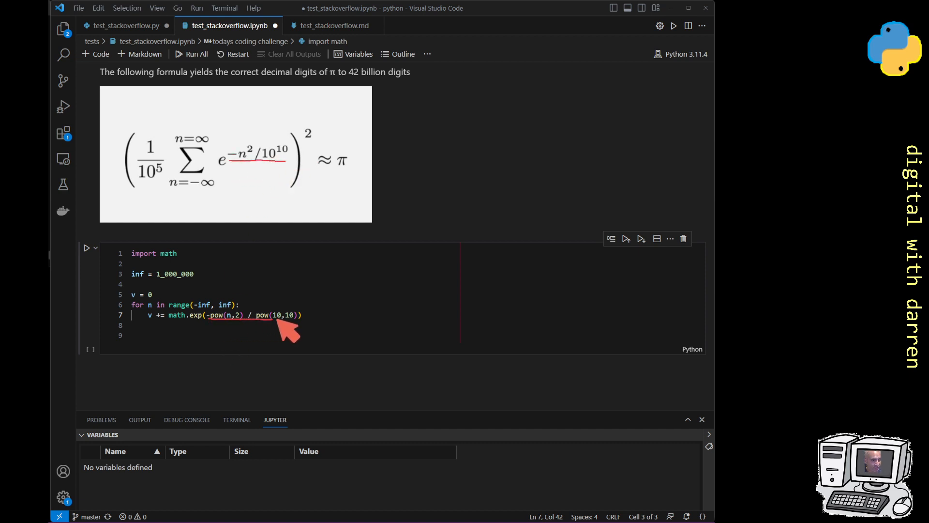
{"action": "mouse_move", "coordinate": [302, 341]}
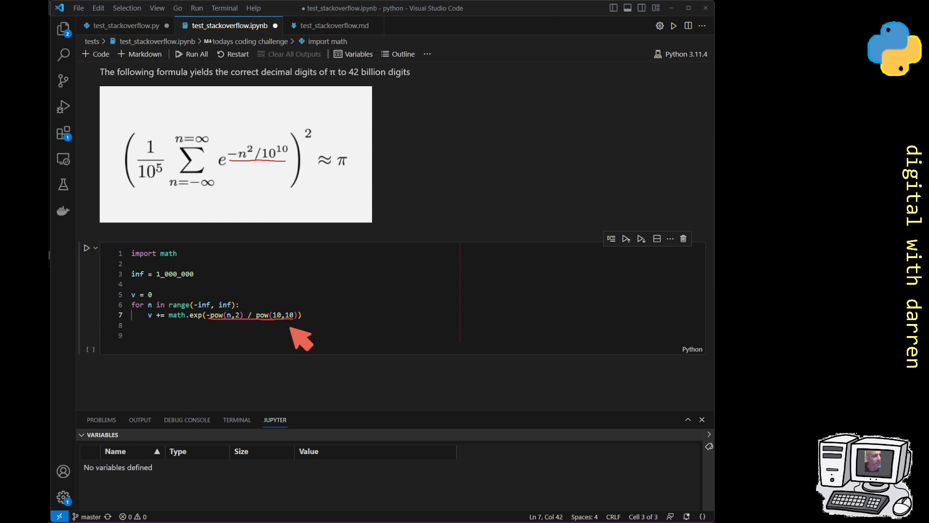
{"action": "mouse_move", "coordinate": [198, 145]}
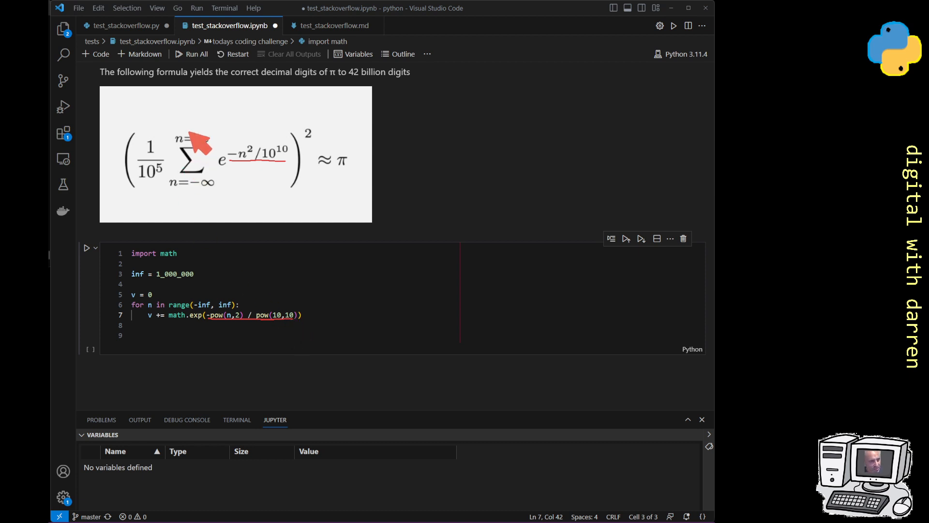
{"action": "mouse_move", "coordinate": [202, 148]}
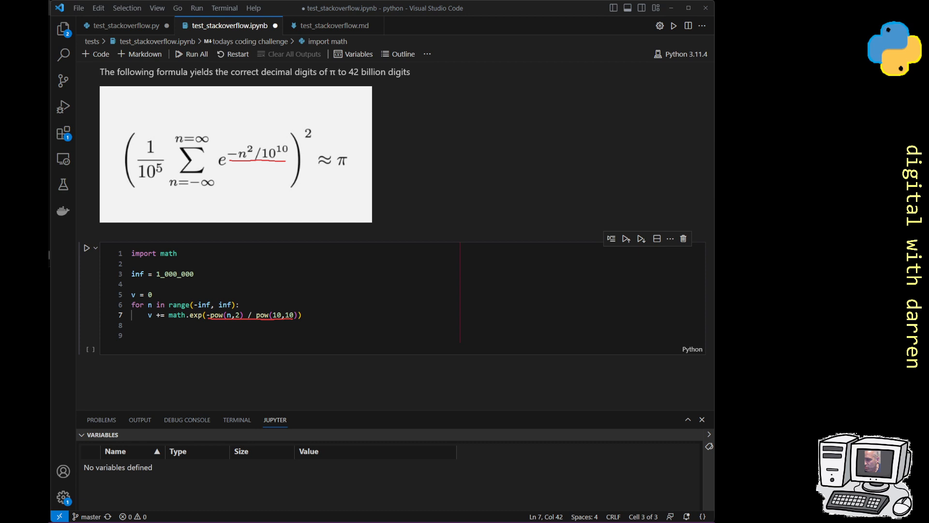
{"action": "mouse_move", "coordinate": [191, 160]}
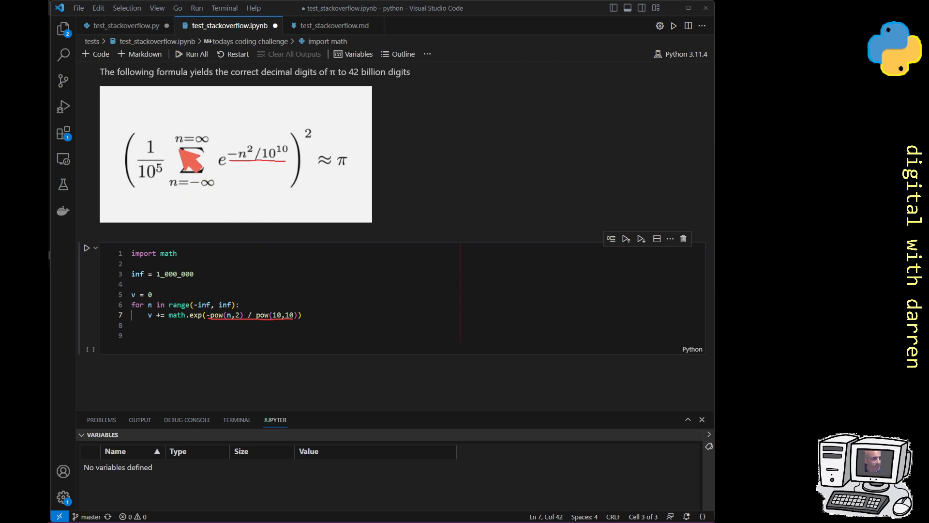
{"action": "mouse_move", "coordinate": [204, 208]}
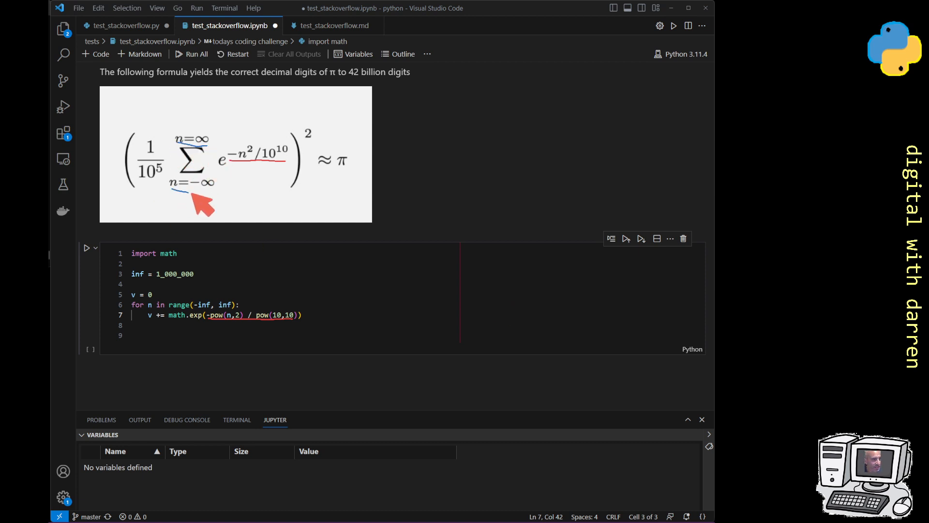
{"action": "mouse_move", "coordinate": [217, 319]}
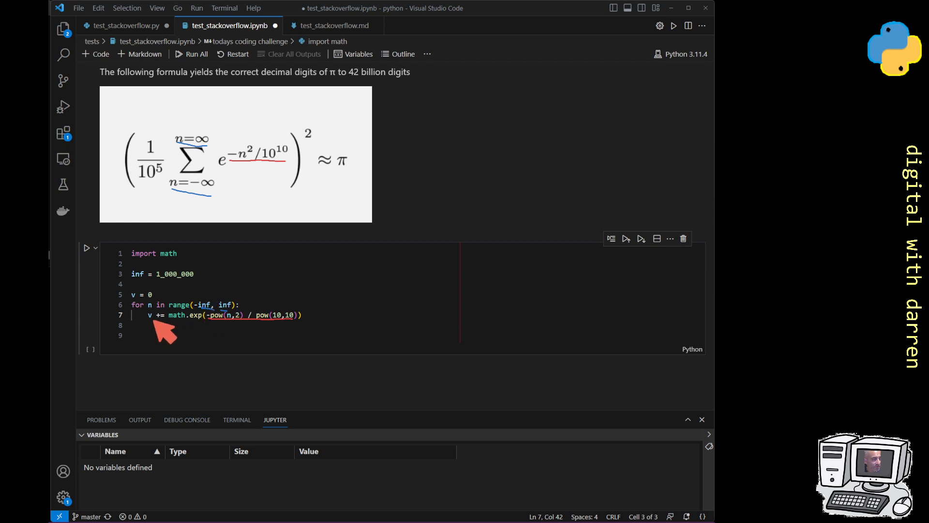
{"action": "mouse_move", "coordinate": [169, 325]}
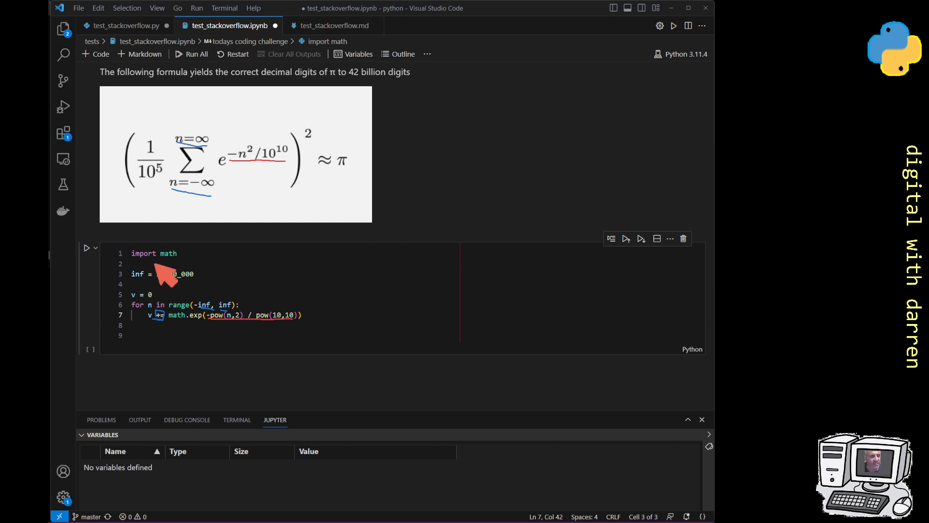
{"action": "mouse_move", "coordinate": [161, 192]}
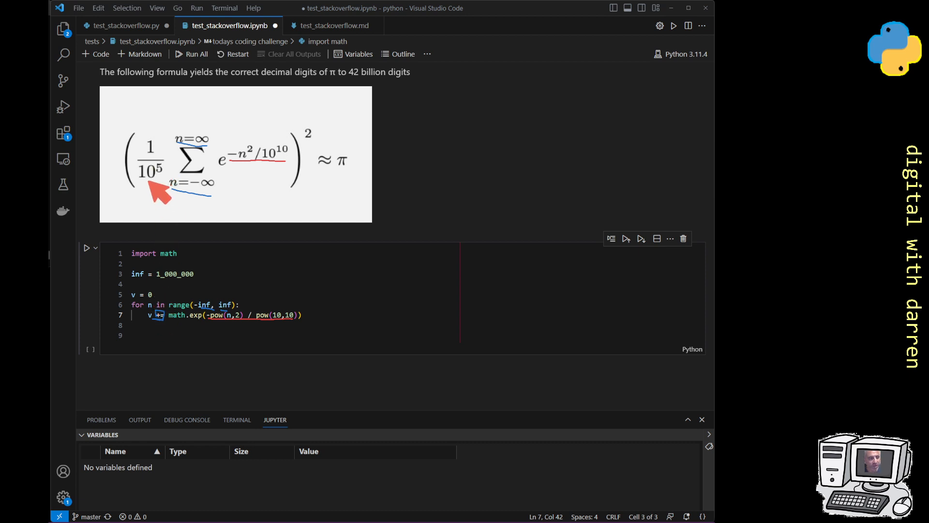
{"action": "mouse_move", "coordinate": [701, 323]}
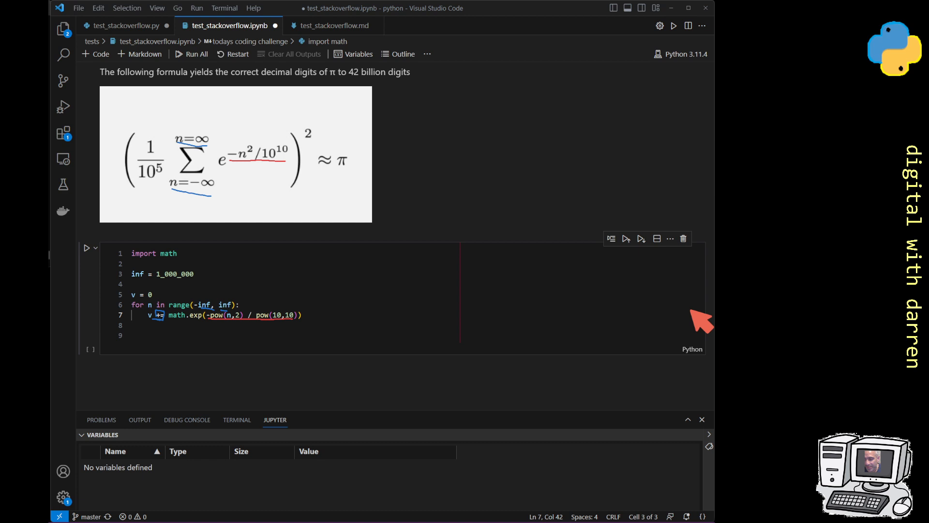
{"action": "mouse_move", "coordinate": [232, 367]}
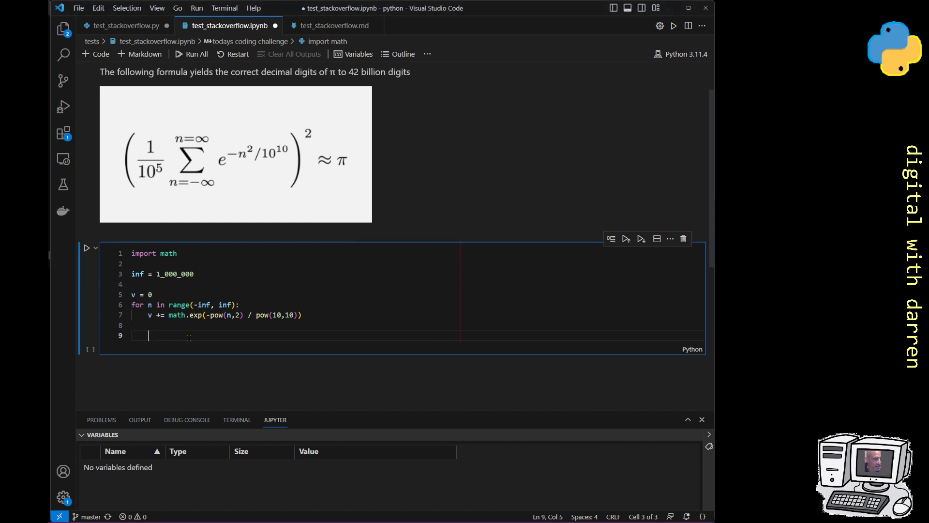
Add 'v = v / pow(10, 5)' after the loop, briefly trying a squaring edit
{"action": "key", "text": "Enter"}
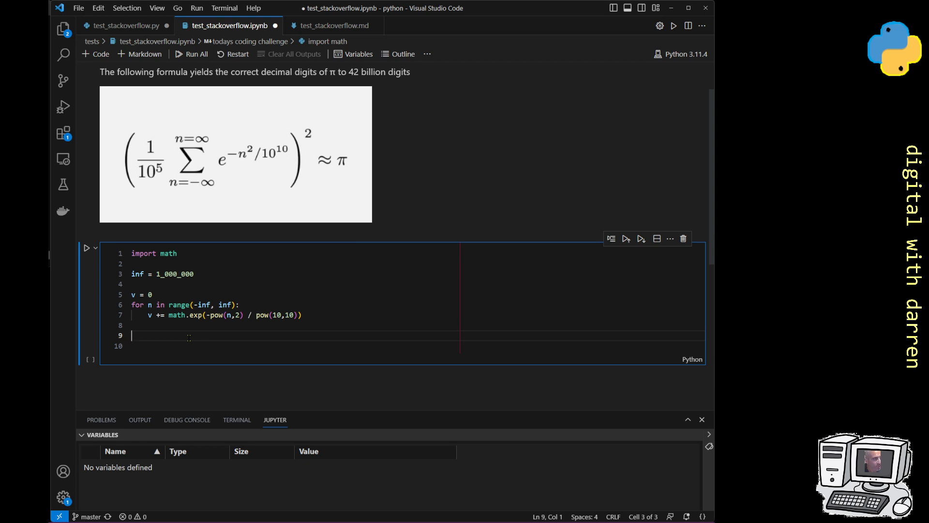
{"action": "type", "text": "v"}
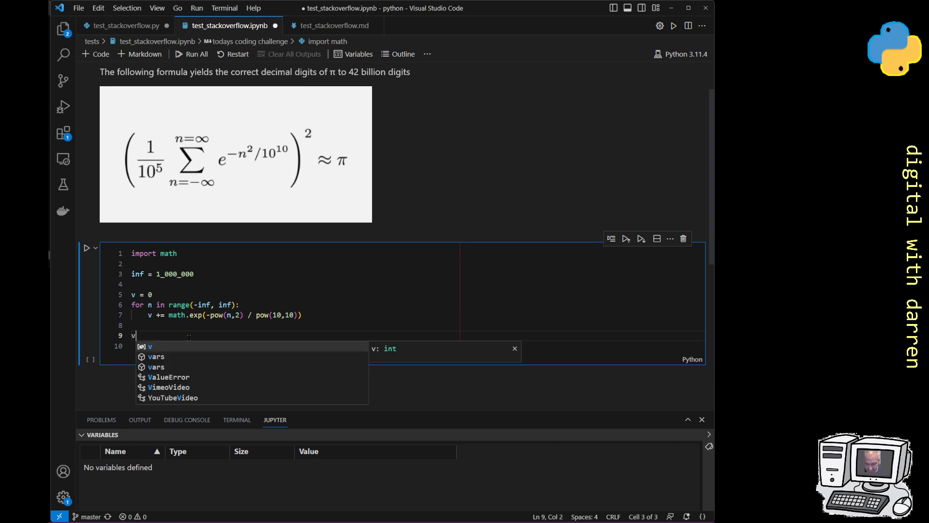
{"action": "type", "text": "= v"}
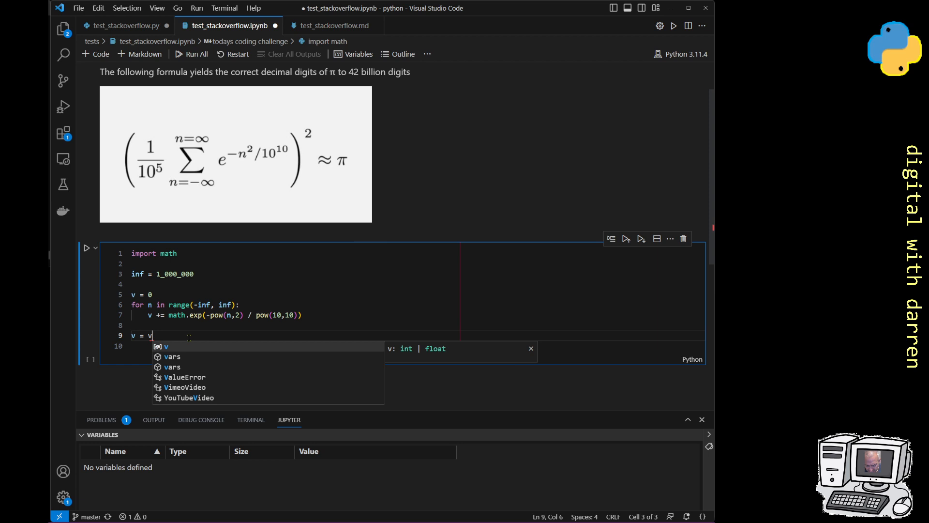
{"action": "type", "text": "/ p"}
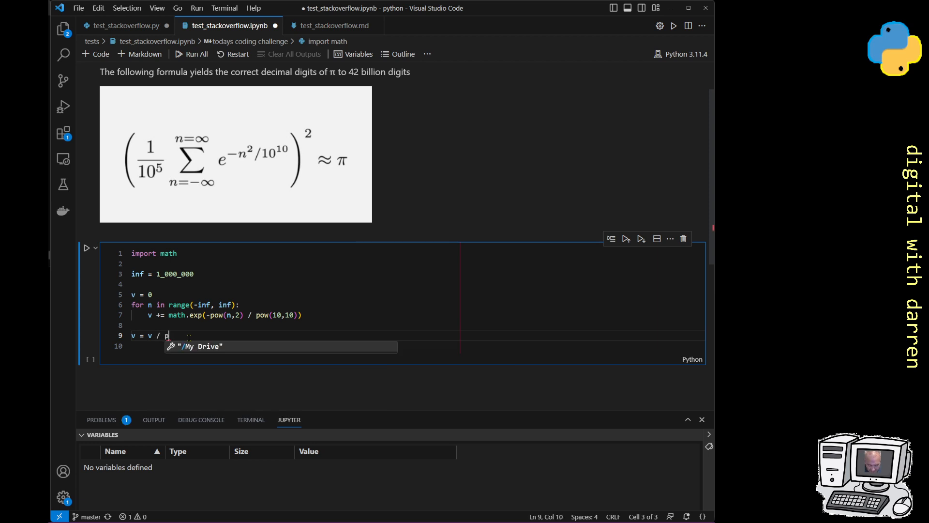
{"action": "type", "text": "ow(10, 5"}
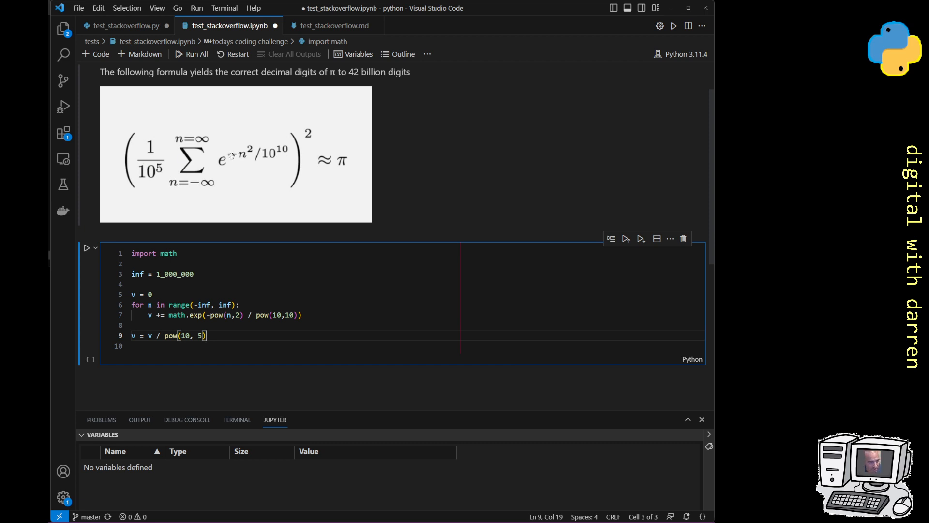
{"action": "mouse_move", "coordinate": [230, 155]}
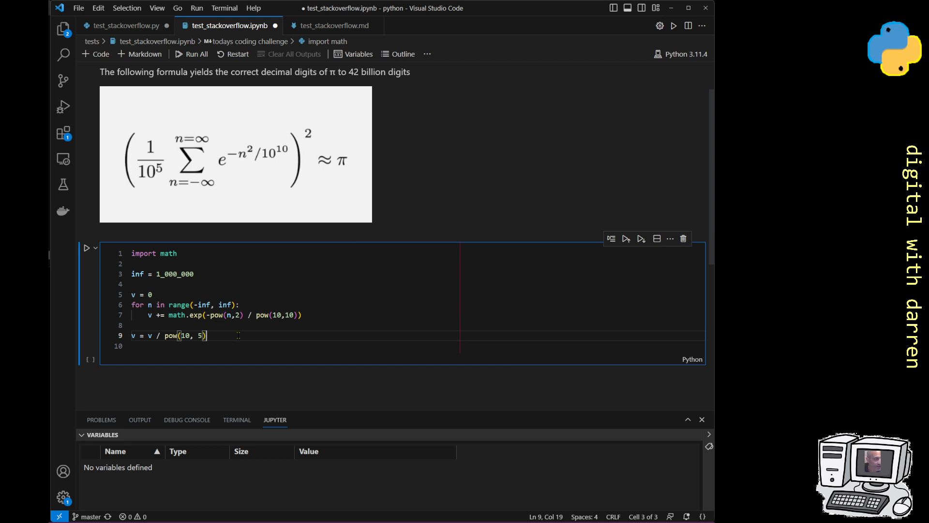
{"action": "key", "text": "Enter"}
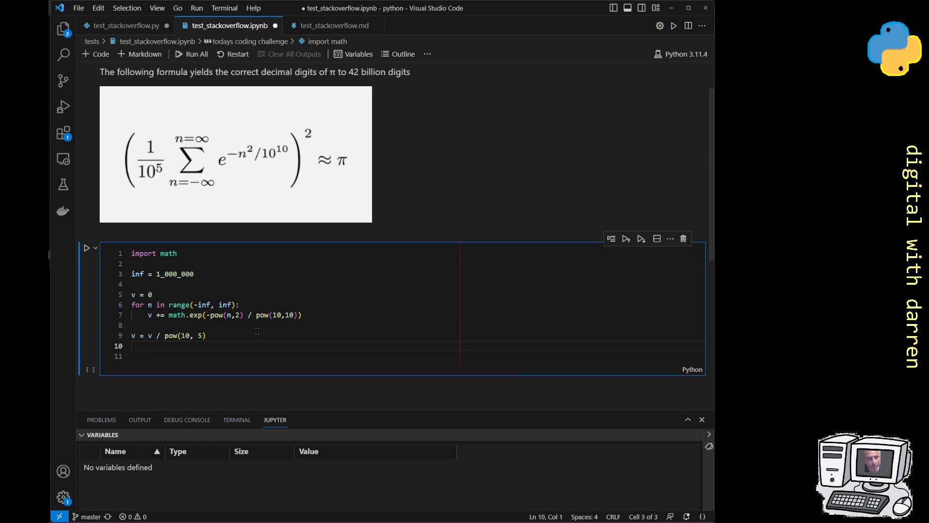
{"action": "left_click", "coordinate": [133, 336]}
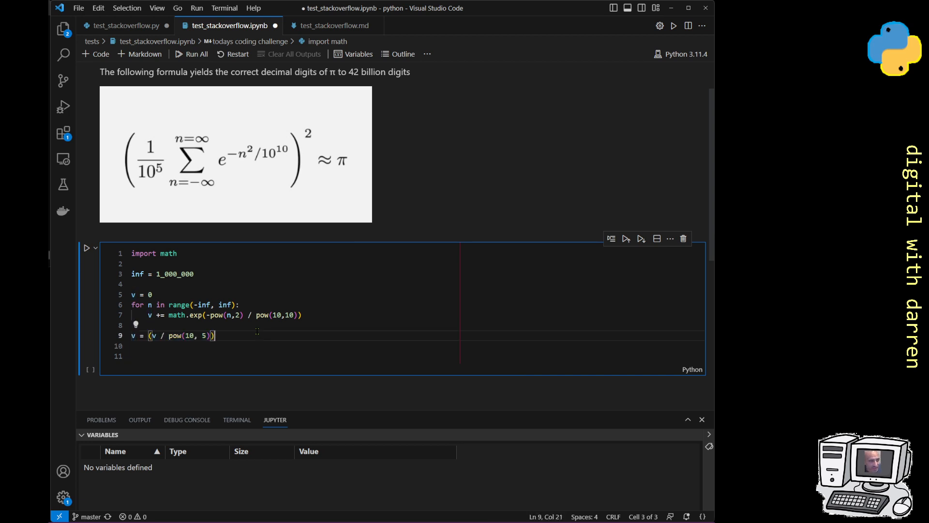
{"action": "type", "text": "**2"}
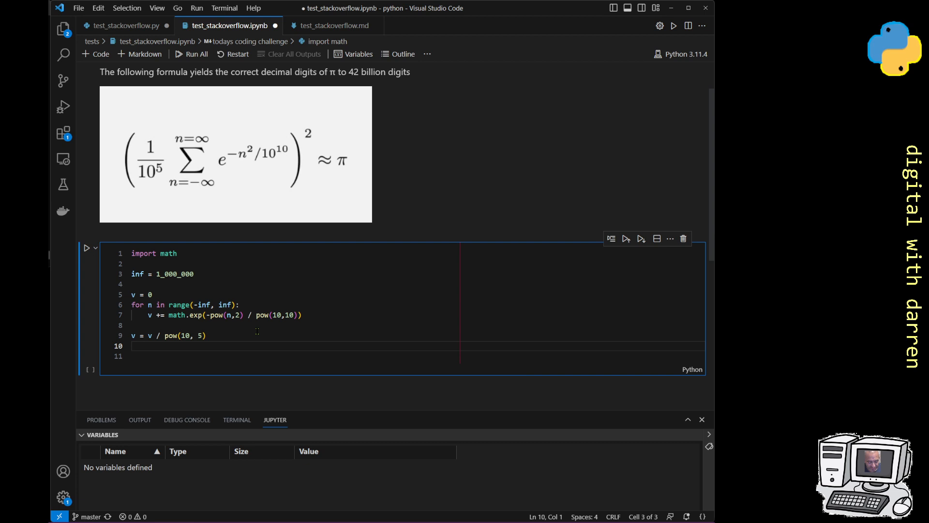
{"action": "type", "text": "v"}
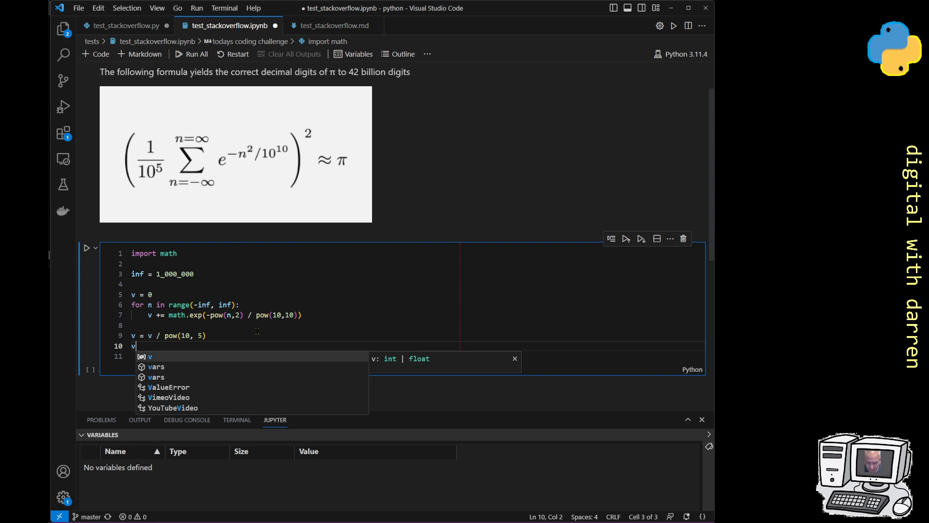
Square v with v = pow(v, 2) and end the cell with v
{"action": "type", "text": "= pow(v,"}
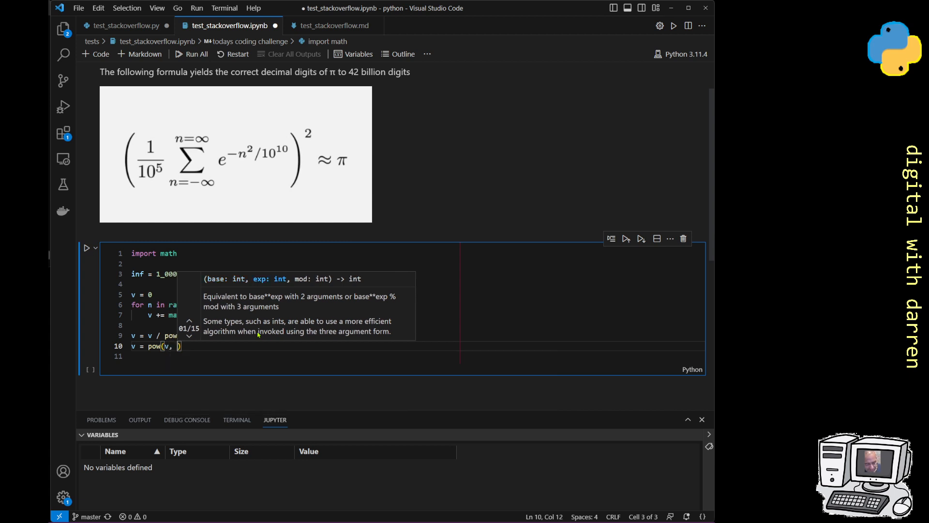
{"action": "type", "text": "2"}
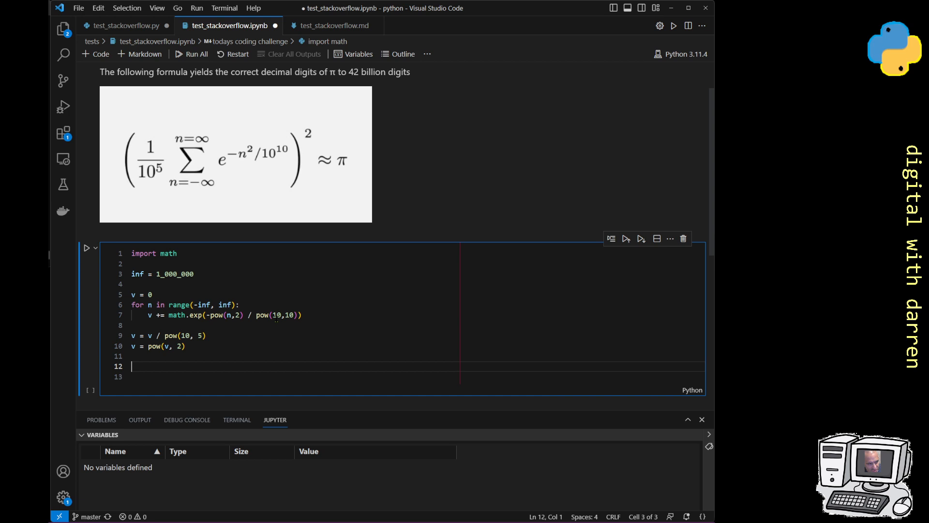
{"action": "type", "text": "v"}
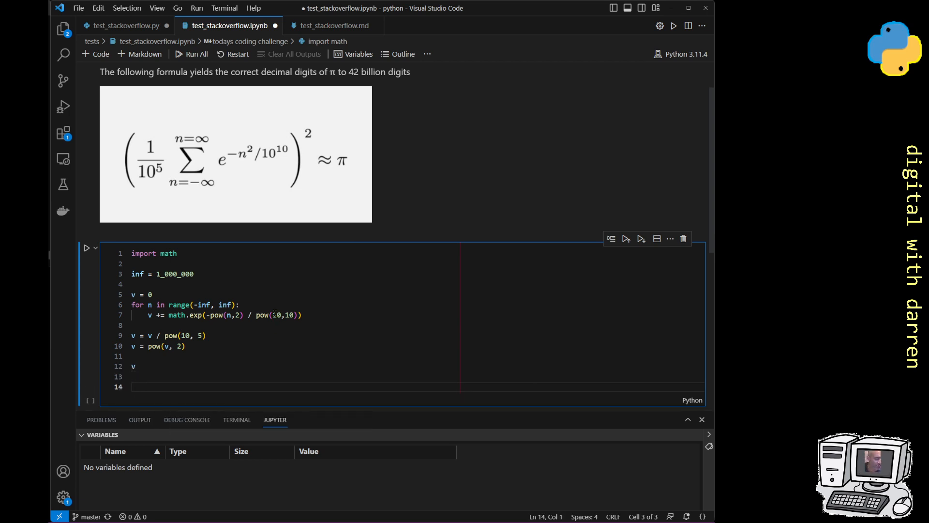
{"action": "scroll", "scroll_direction": "down", "scroll_amount": 3}
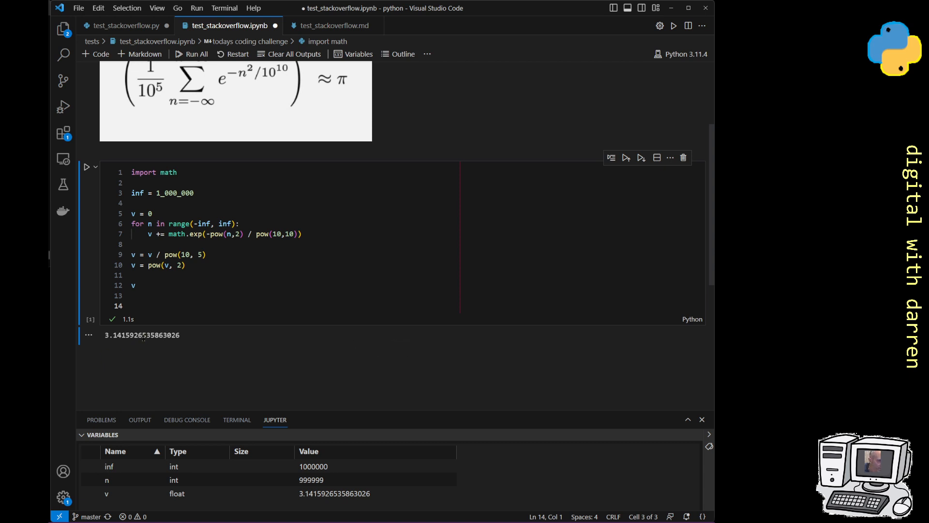
{"action": "mouse_move", "coordinate": [203, 286]}
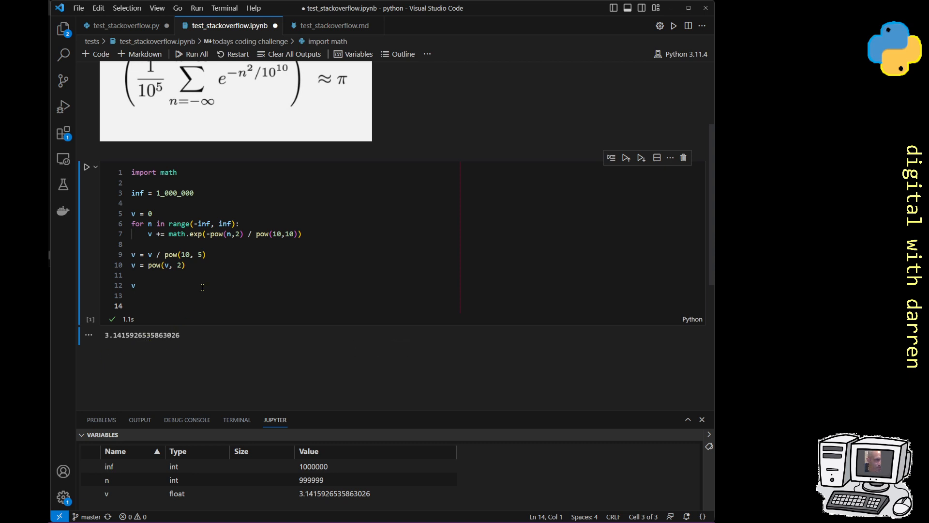
Copy the output value and add the comment # 3.1415926535863026 at the cell's bottom
{"action": "scroll", "scroll_direction": "up", "scroll_amount": 3}
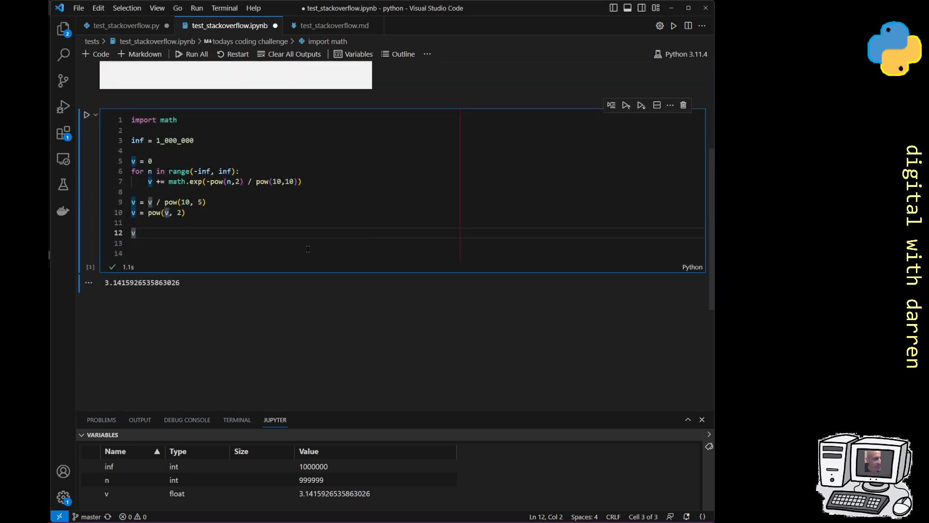
{"action": "double_click", "coordinate": [142, 282]}
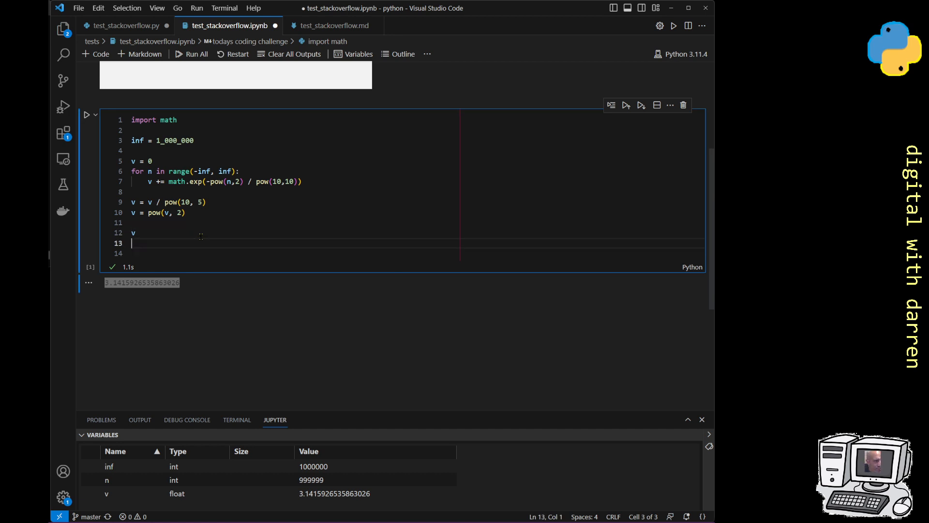
{"action": "type", "text": "# 3.1415926535863026"}
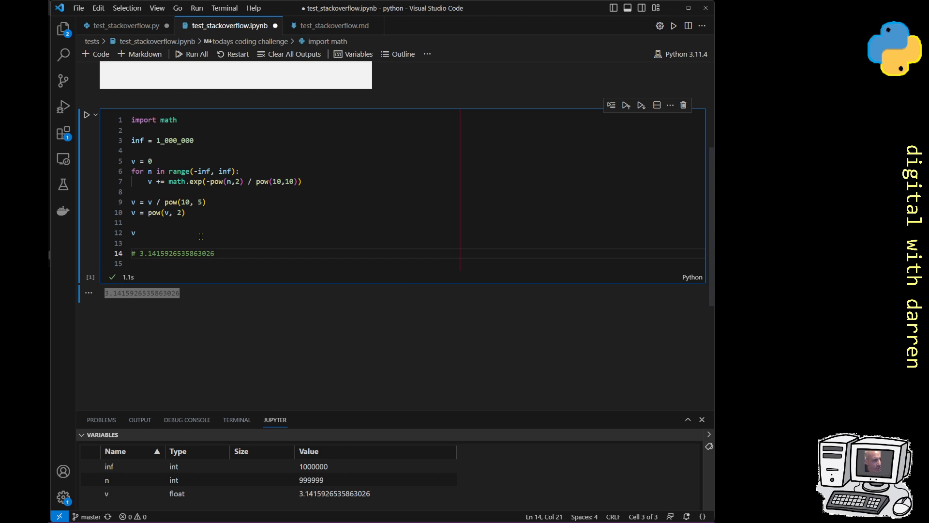
Change inf to 10_000_000 and rerun the cell
{"action": "key", "text": "Enter"}
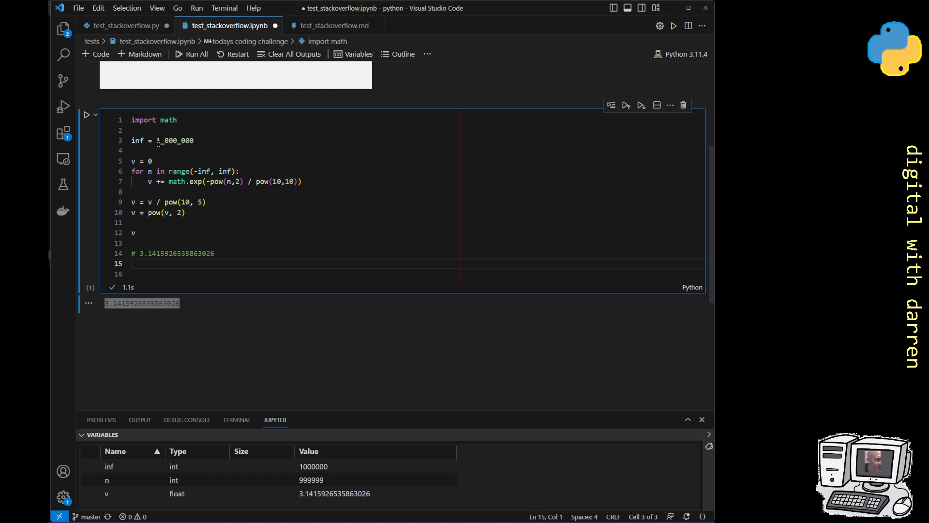
{"action": "left_click", "coordinate": [160, 140]}
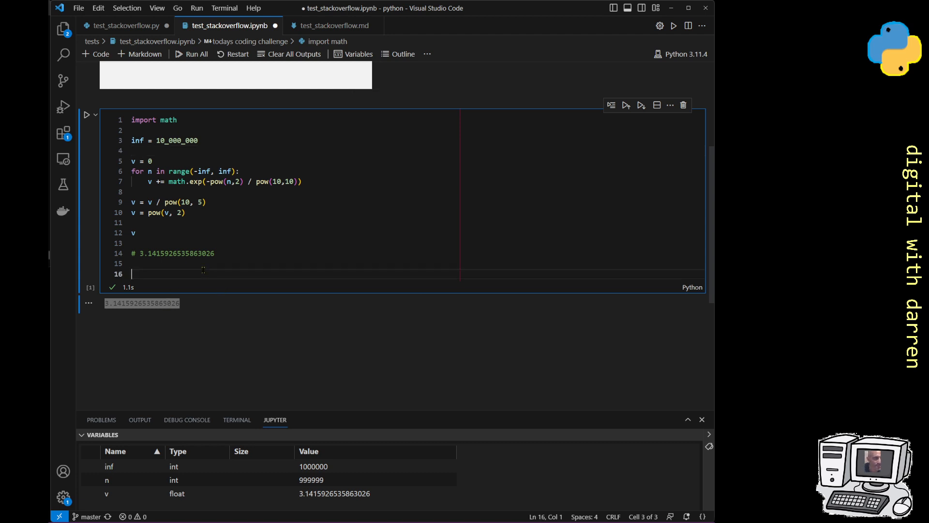
{"action": "left_click", "coordinate": [191, 53]}
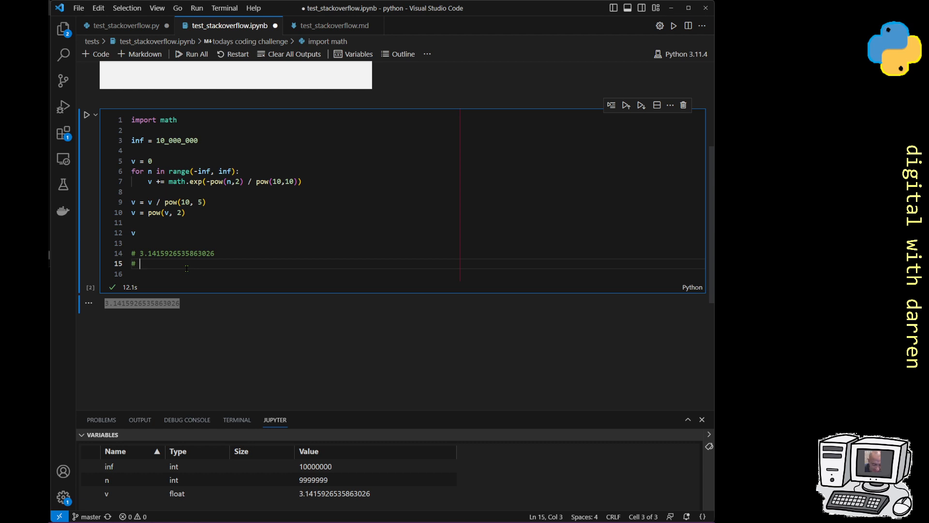
Add a second 3.1415926535863026 comment and label the results '1 mill' and '10 mill'
{"action": "type", "text": "3.1415926535863026"}
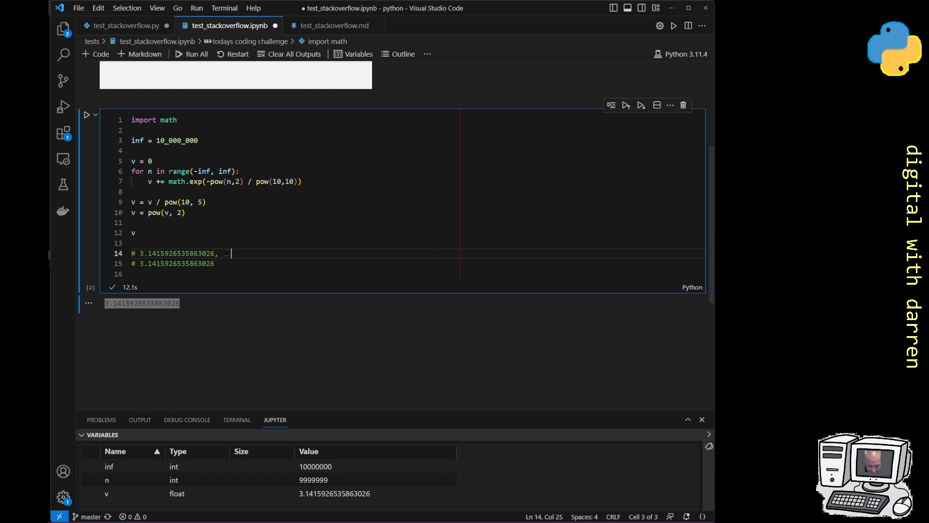
{"action": "type", "text": "1mii"}
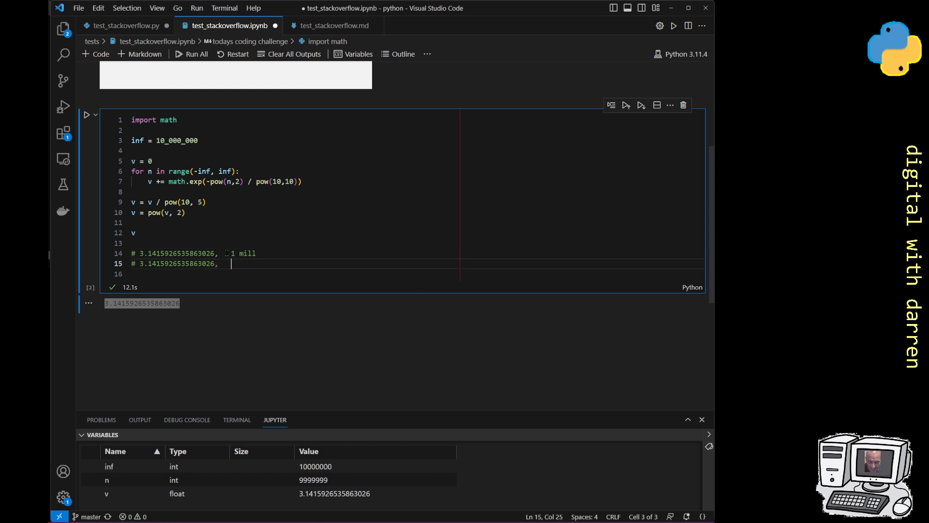
{"action": "type", "text": "10 mill"}
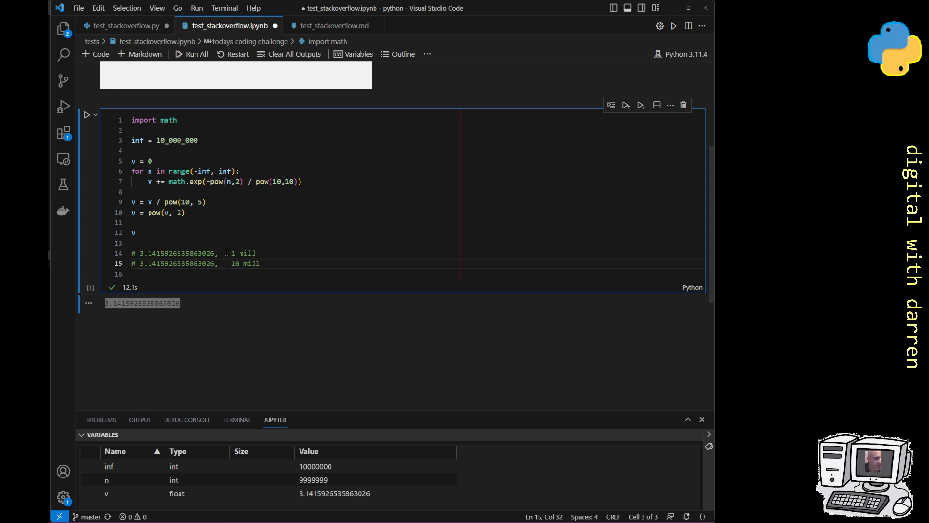
{"action": "key", "text": "enter"}
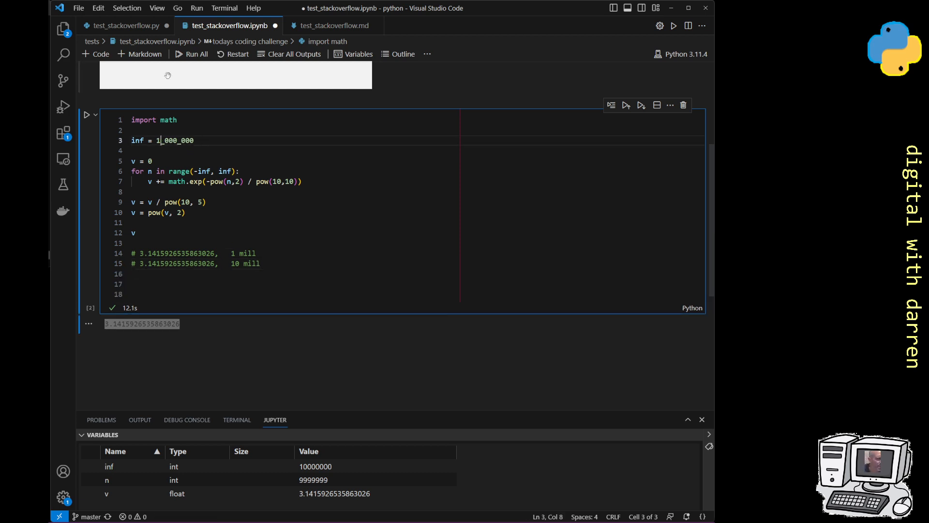
Reset inf to one million, end the cell with math.pi, and run it
{"action": "left_click", "coordinate": [135, 232]}
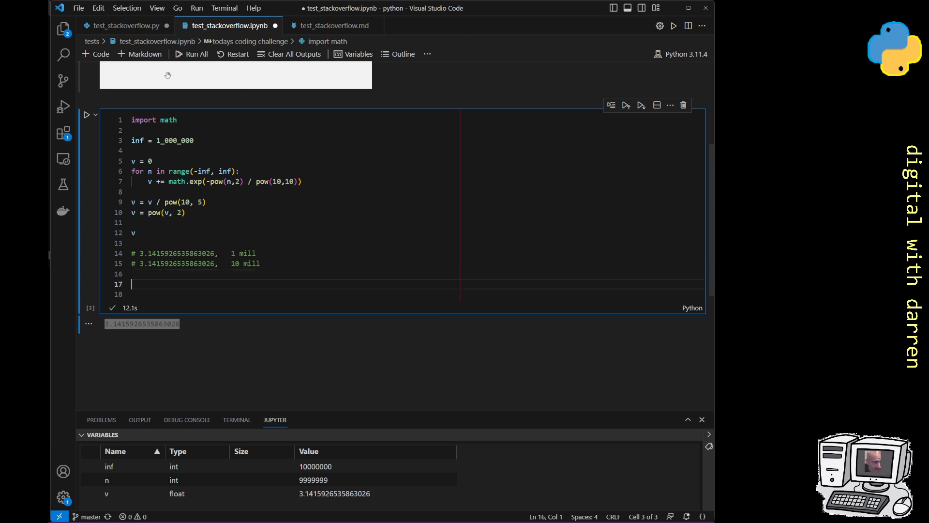
{"action": "type", "text": "match"}
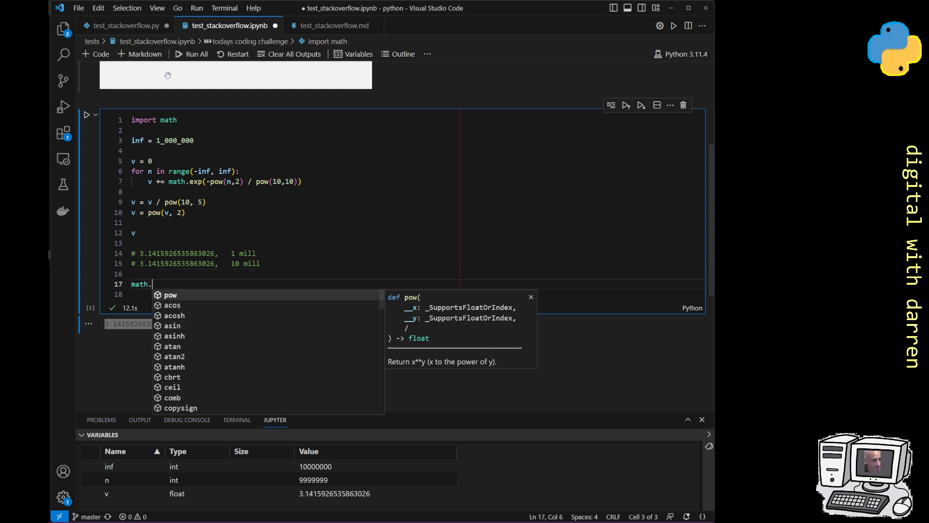
{"action": "type", "text": "pi"}
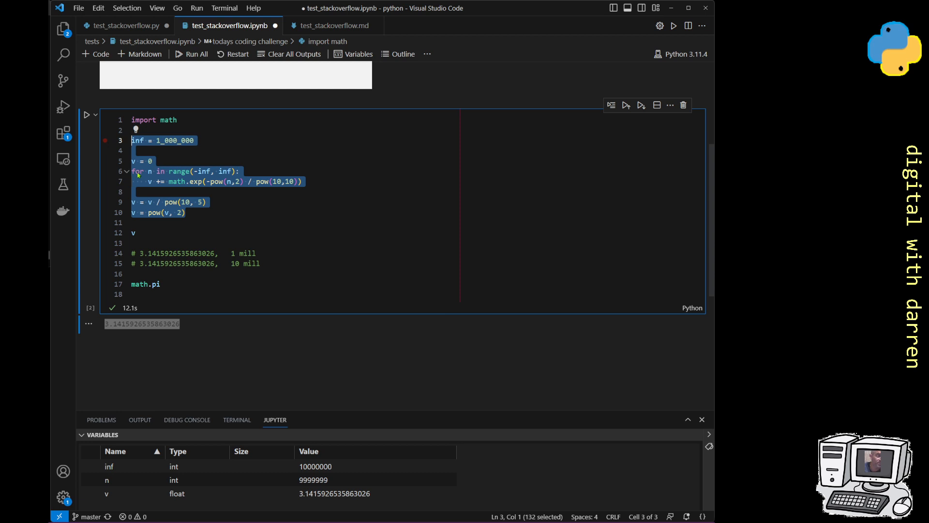
{"action": "left_click", "coordinate": [153, 284]}
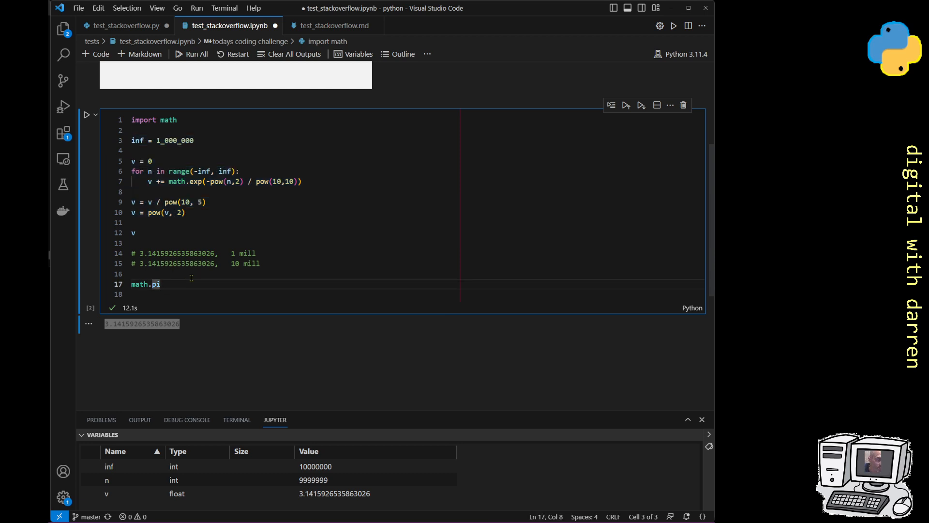
{"action": "scroll", "scroll_direction": "up", "scroll_amount": 3}
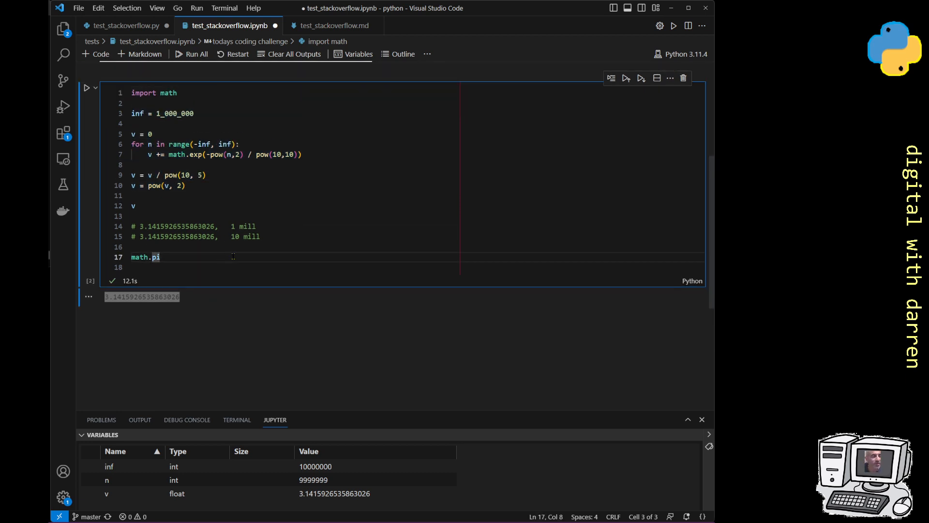
{"action": "left_click", "coordinate": [87, 87]}
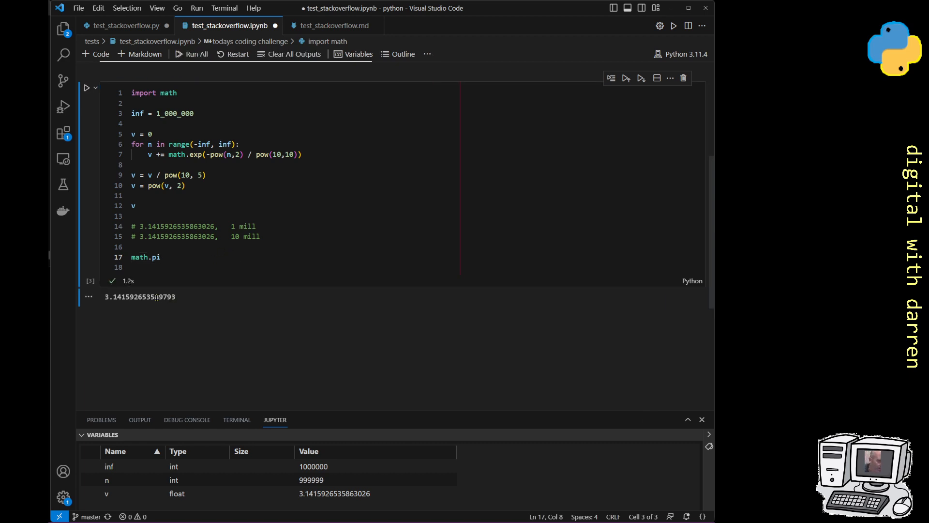
Add a third comment # 3.141592653589793 and remove the bare v line
{"action": "double_click", "coordinate": [140, 296]}
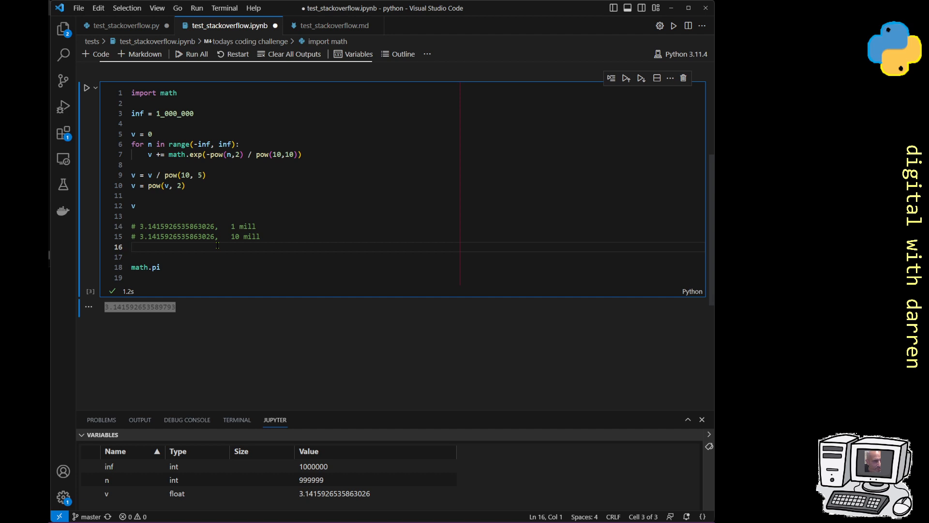
{"action": "type", "text": "#"}
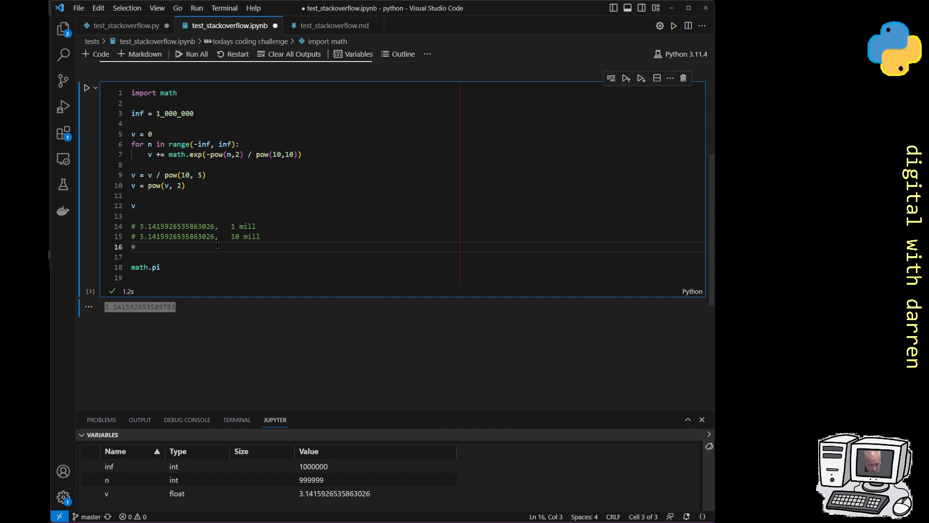
{"action": "type", "text": "3.141592653589793"}
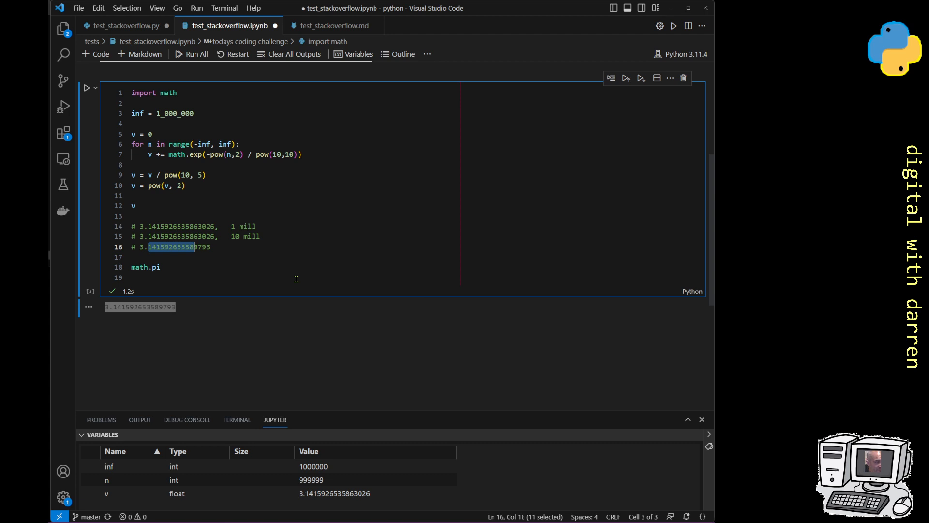
{"action": "key", "text": "shift+right"}
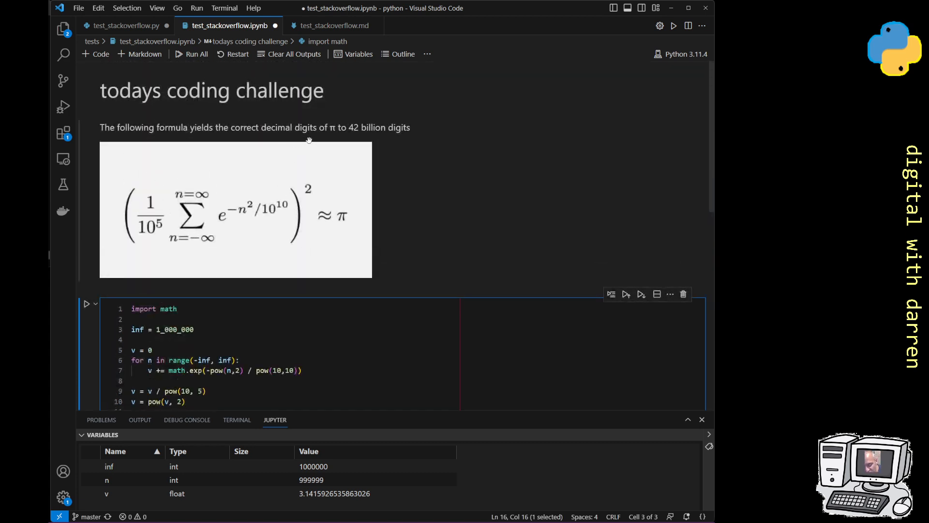
{"action": "mouse_move", "coordinate": [302, 195]}
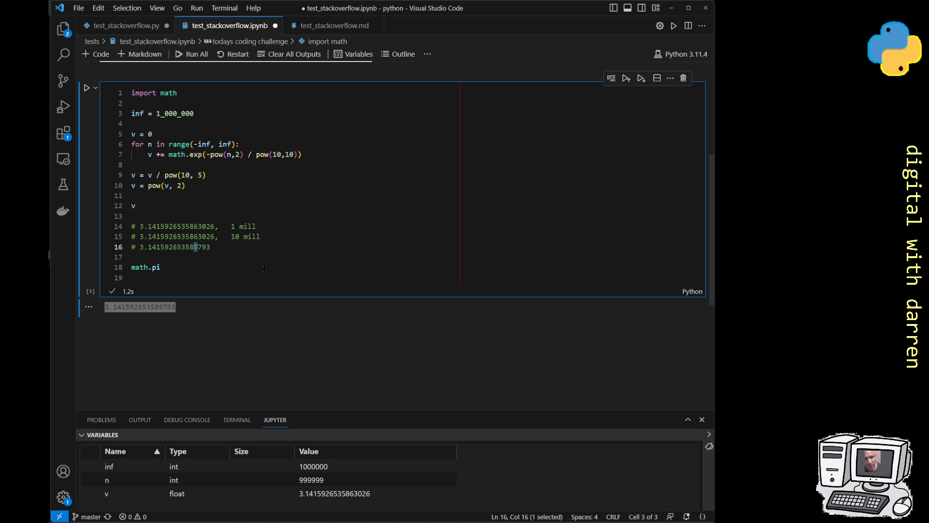
{"action": "left_click", "coordinate": [194, 226]}
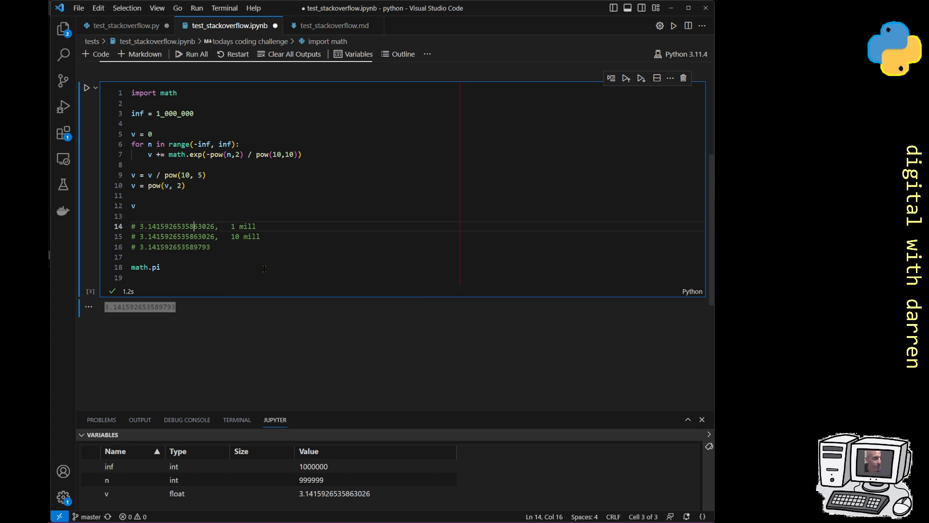
{"action": "left_click", "coordinate": [133, 206]}
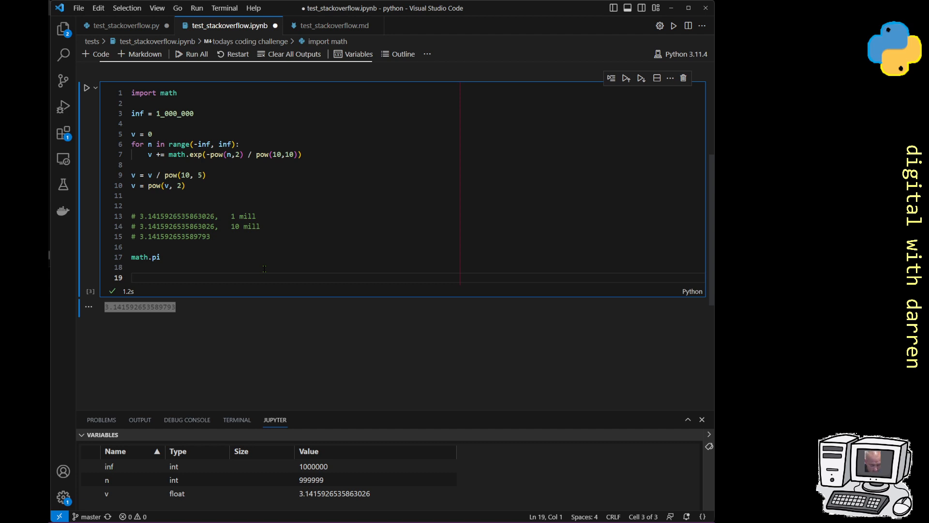
Compute error = math.pi - v, show error as the last line, and run
{"action": "type", "text": "error"}
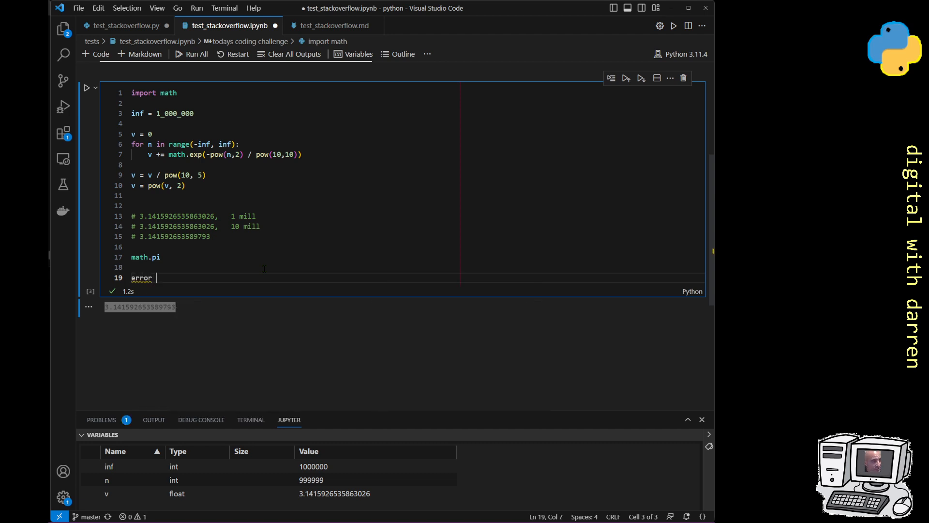
{"action": "type", "text": "="}
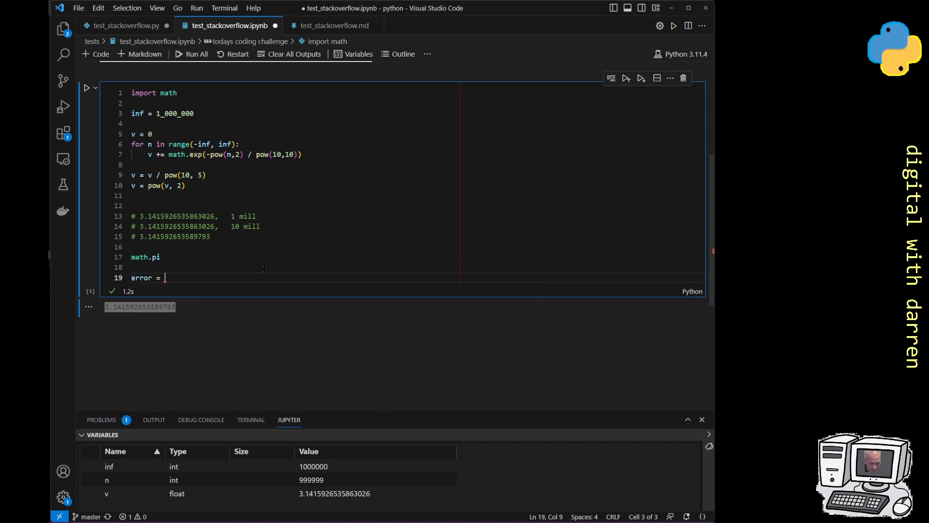
{"action": "type", "text": "math."}
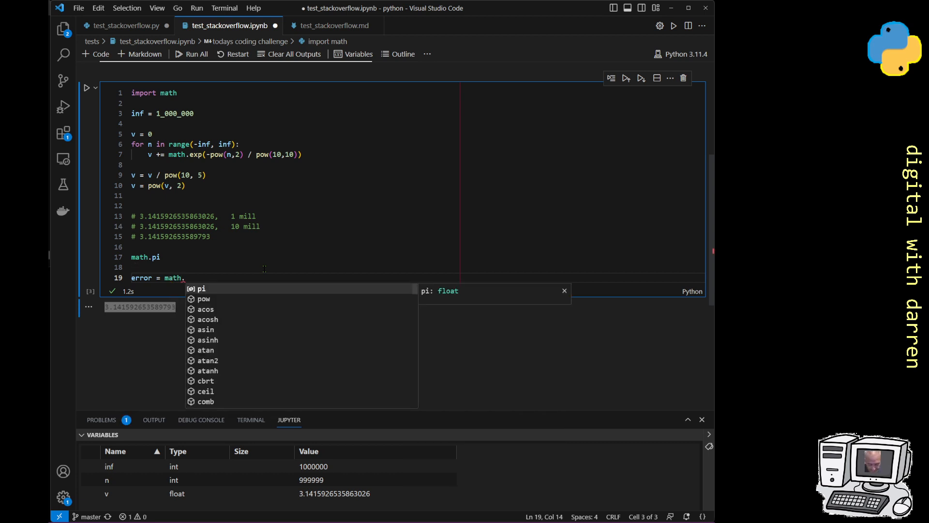
{"action": "type", "text": "pi -"}
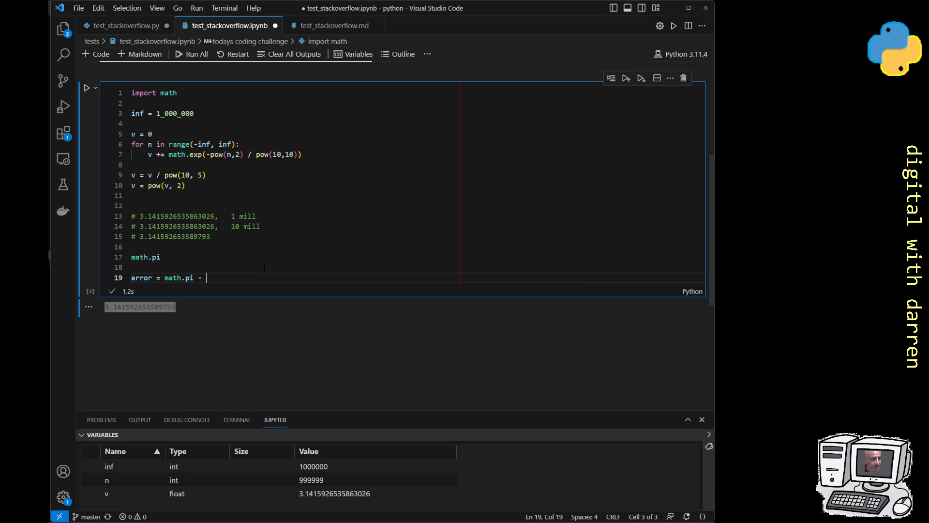
{"action": "type", "text": "v"}
{"action": "left_click", "coordinate": [293, 236]}
{"action": "type", "text": ",    pi"}
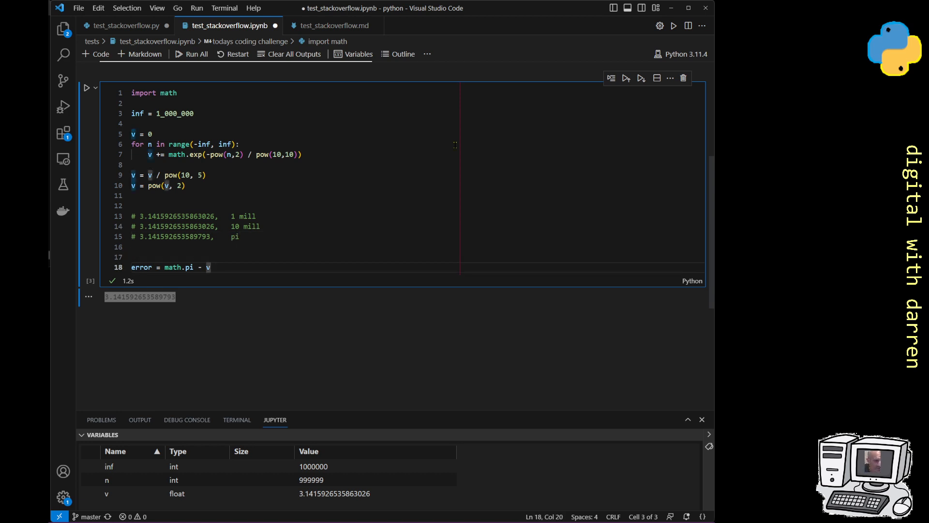
{"action": "type", "text": "error"}
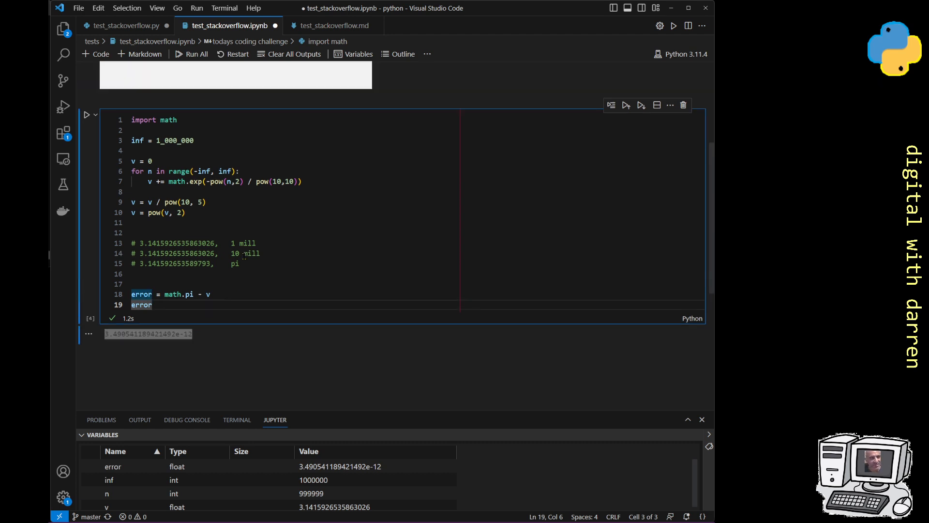
{"action": "scroll", "scroll_direction": "up", "scroll_amount": 3}
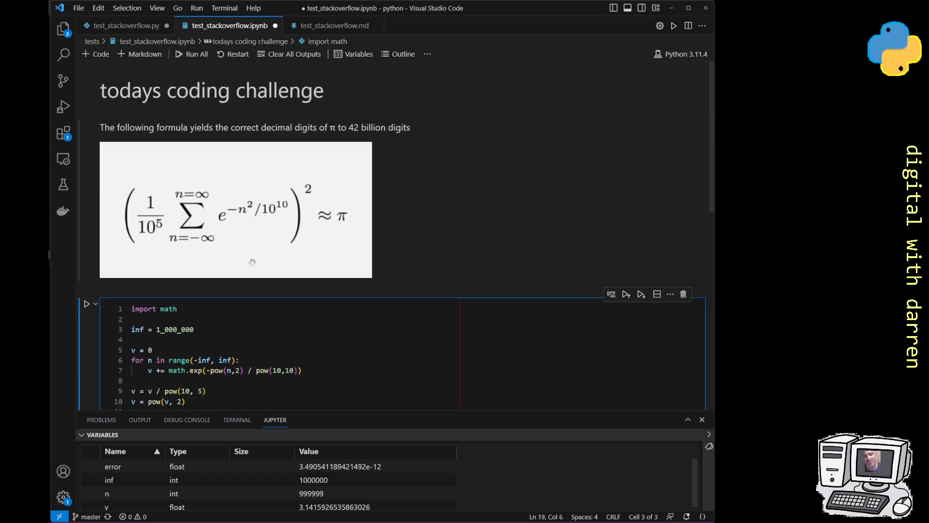
{"action": "scroll", "scroll_direction": "up", "scroll_amount": 3}
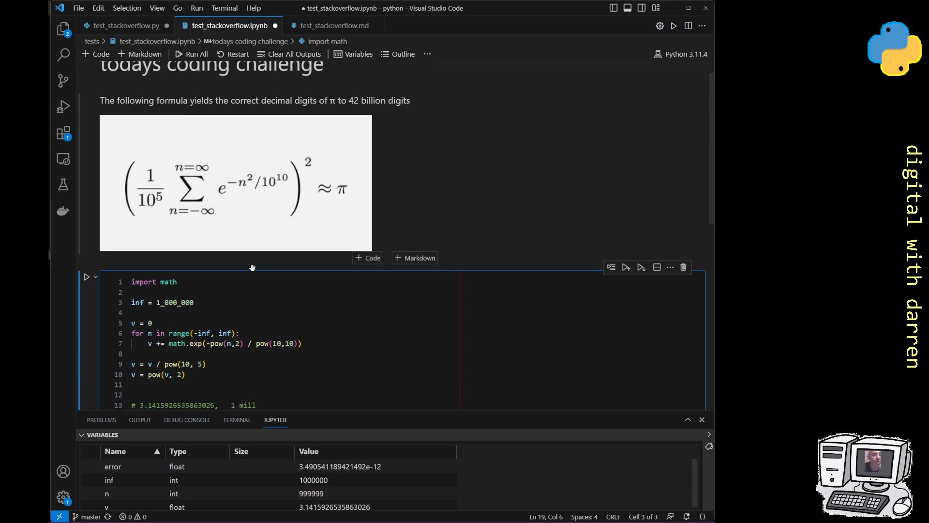
{"action": "scroll", "scroll_direction": "up", "scroll_amount": 3}
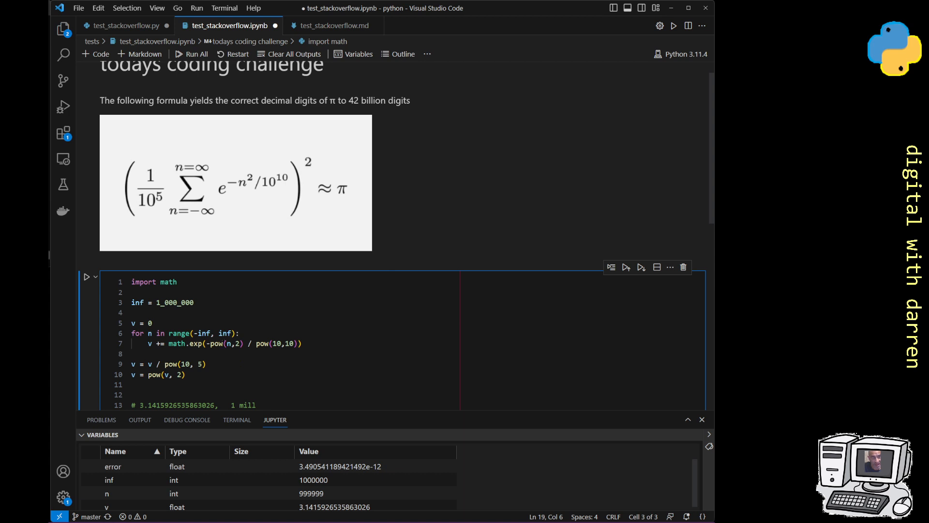
{"action": "mouse_move", "coordinate": [218, 200]}
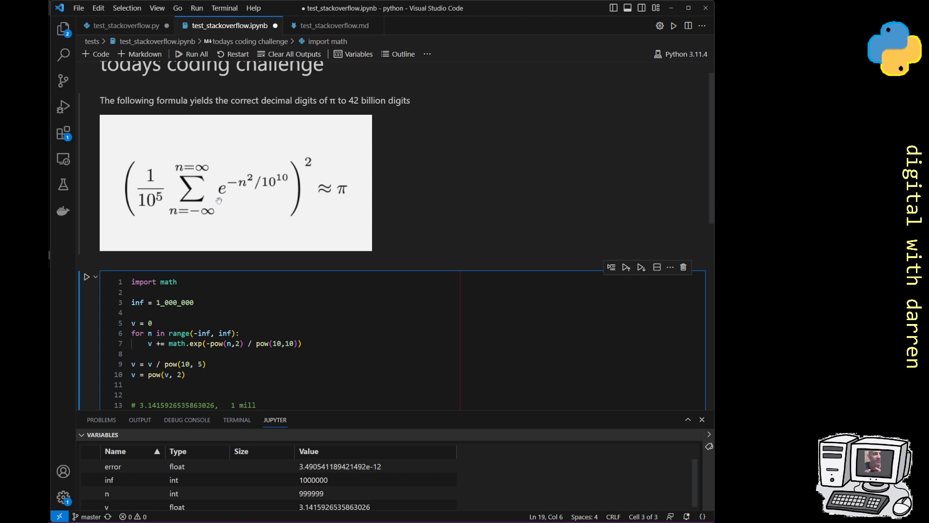
{"action": "scroll", "scroll_direction": "up", "scroll_amount": 3}
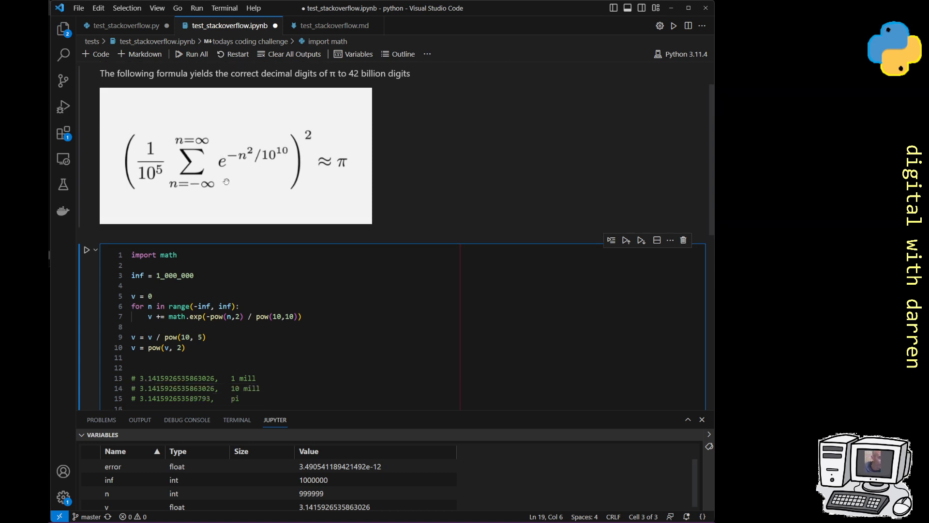